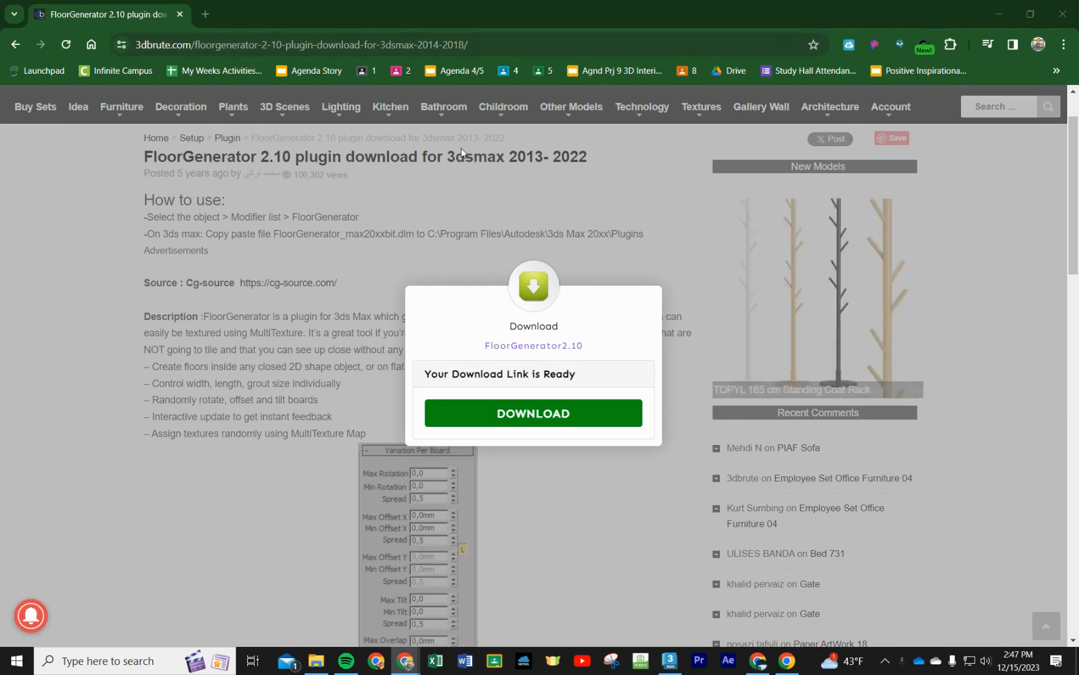
{"action": "mouse_move", "coordinate": [76, 114]}
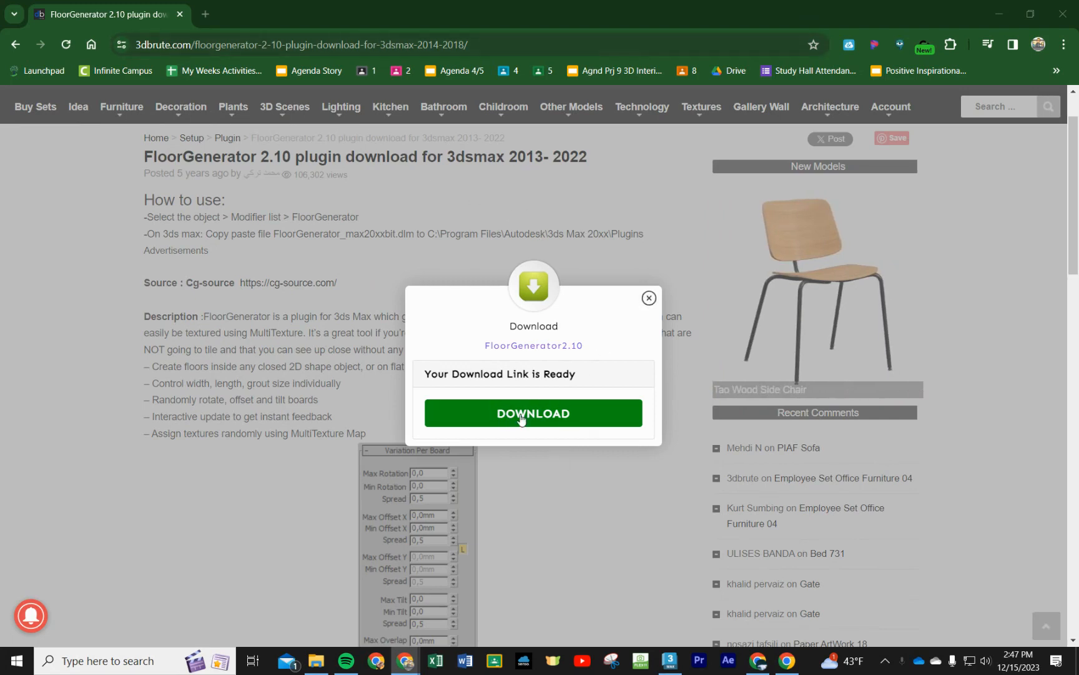
Step: Start the FloorGenerator 2.10 download and scroll down to the install instructions
{"action": "left_click", "coordinate": [647, 297]}
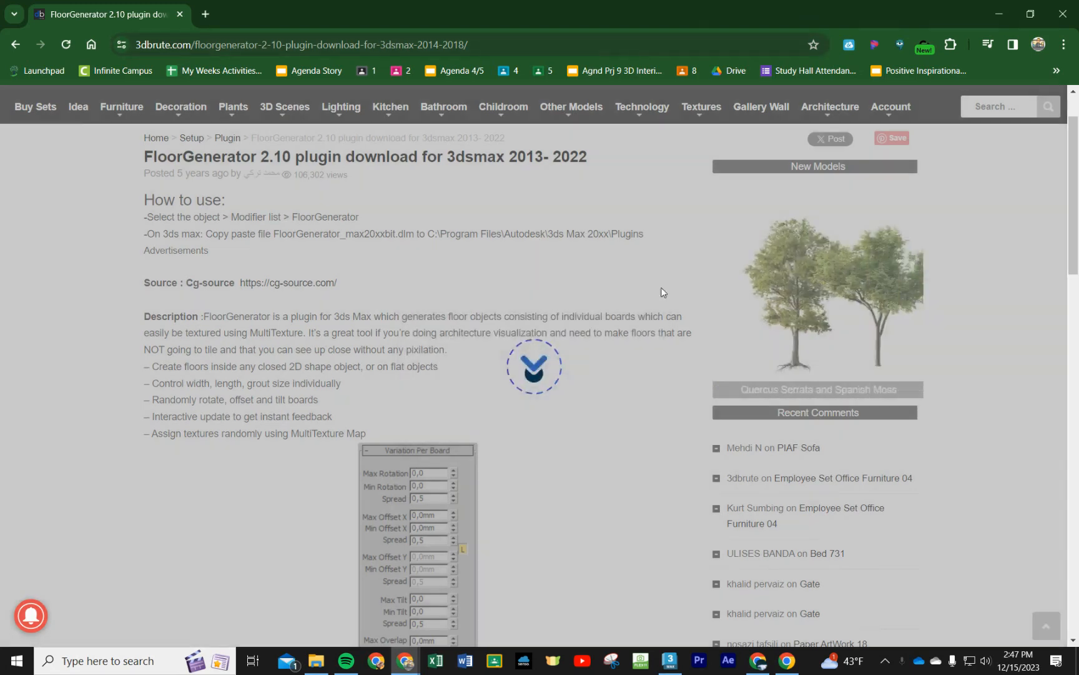
{"action": "scroll", "scroll_direction": "down", "scroll_amount": 3}
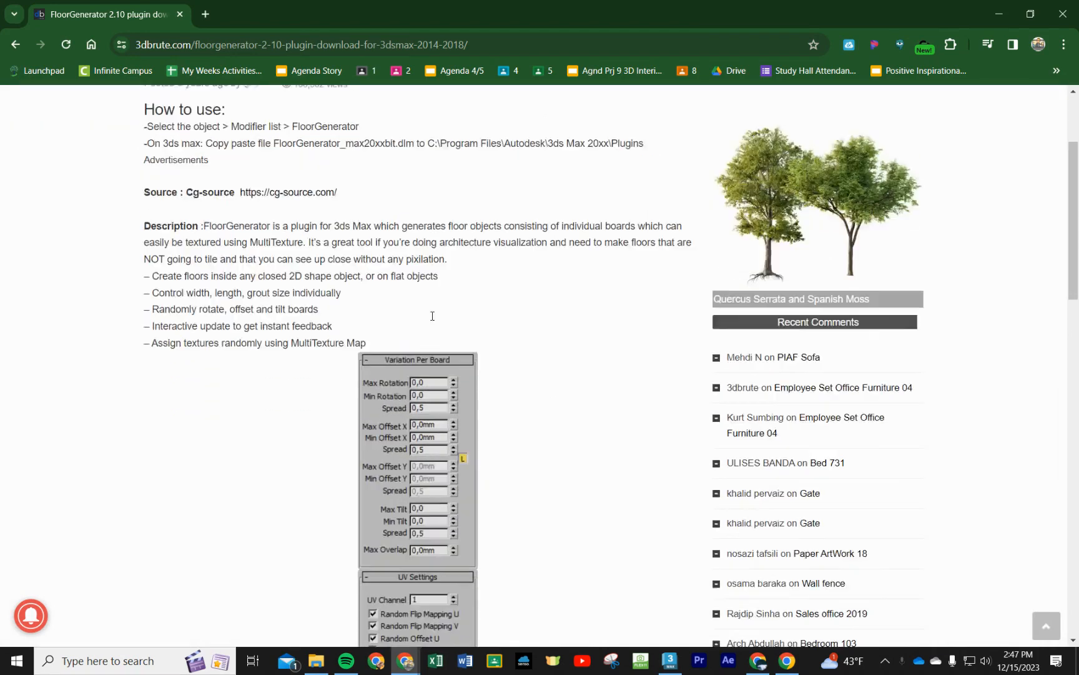
{"action": "mouse_move", "coordinate": [340, 176]}
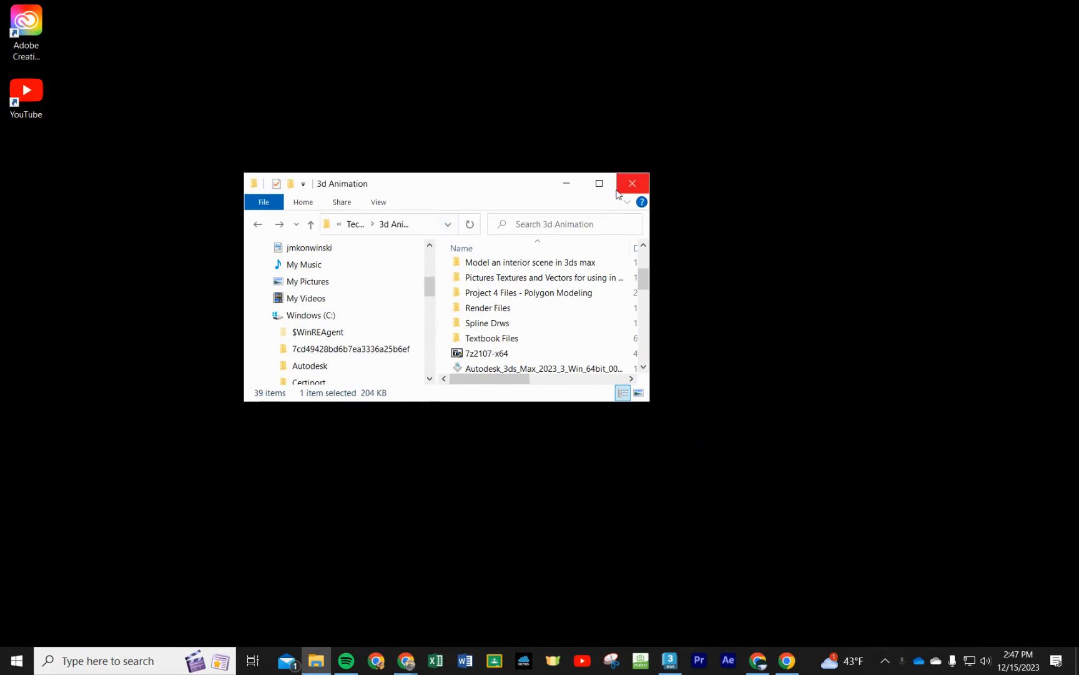
Step: Maximize Explorer and select FloorGenerator_Free_max2023_64bit.dlm in Preble Student Share > Tech Ed > 3d Animation
{"action": "left_click", "coordinate": [599, 183]}
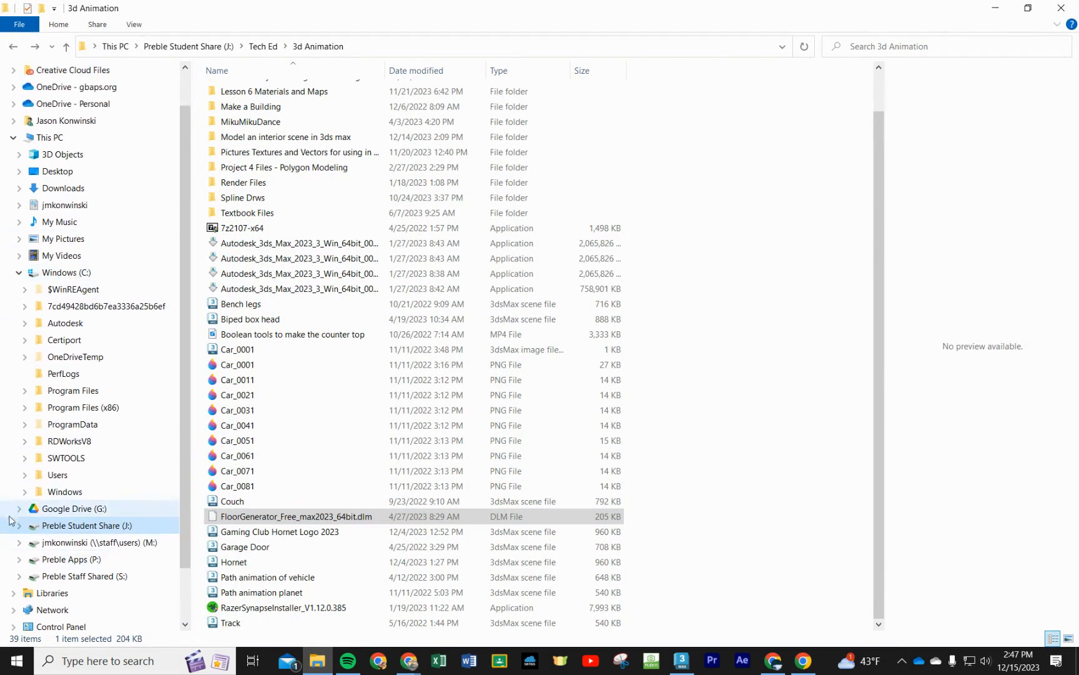
{"action": "scroll", "scroll_direction": "down", "scroll_amount": 3}
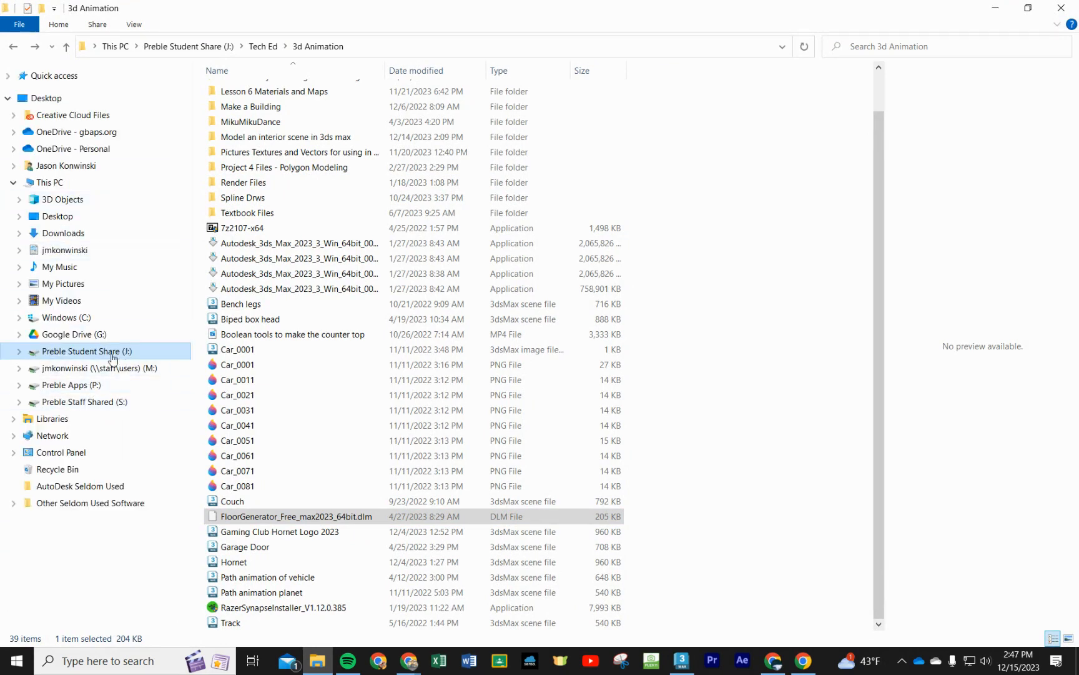
{"action": "left_click", "coordinate": [49, 182]}
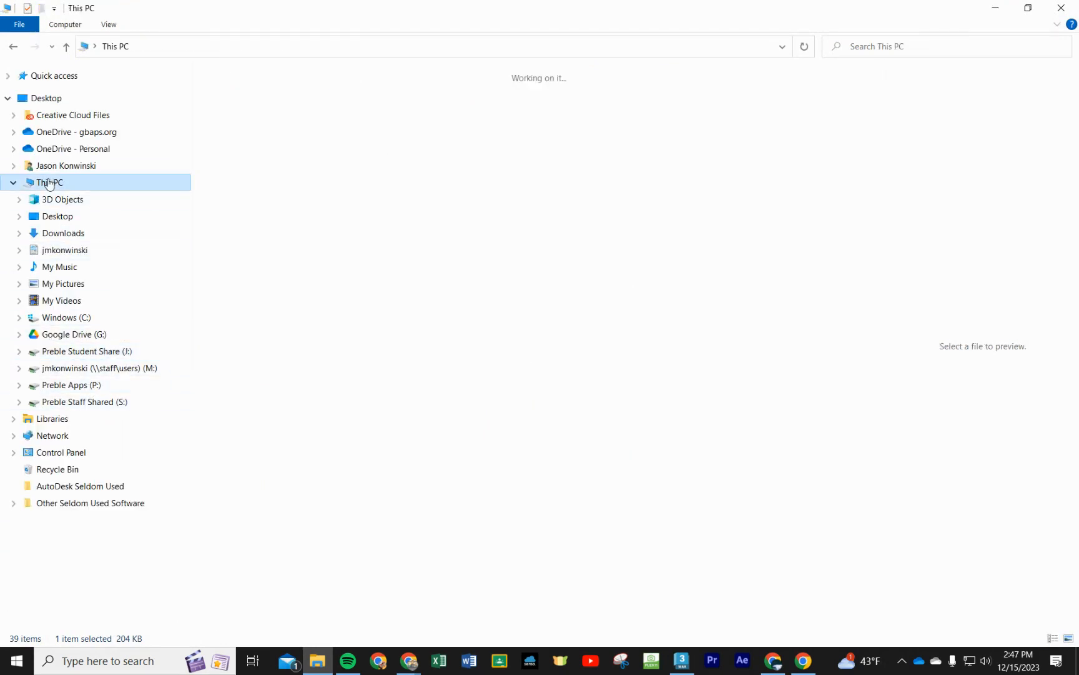
{"action": "left_click", "coordinate": [81, 351]}
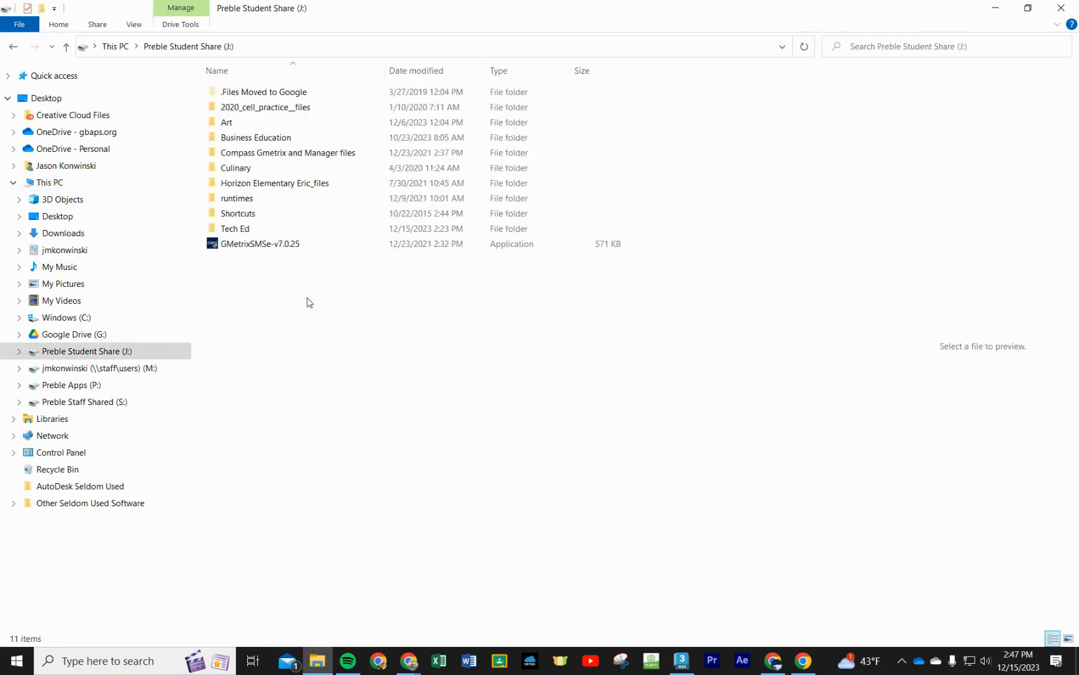
{"action": "left_click", "coordinate": [235, 228]}
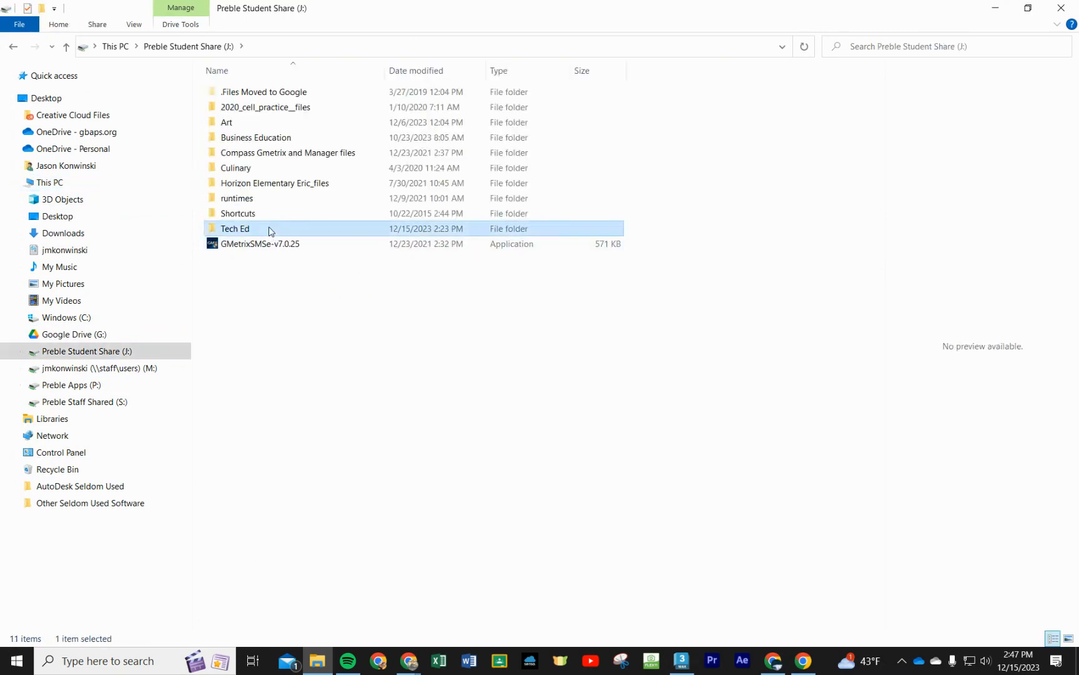
{"action": "double_click", "coordinate": [235, 228]}
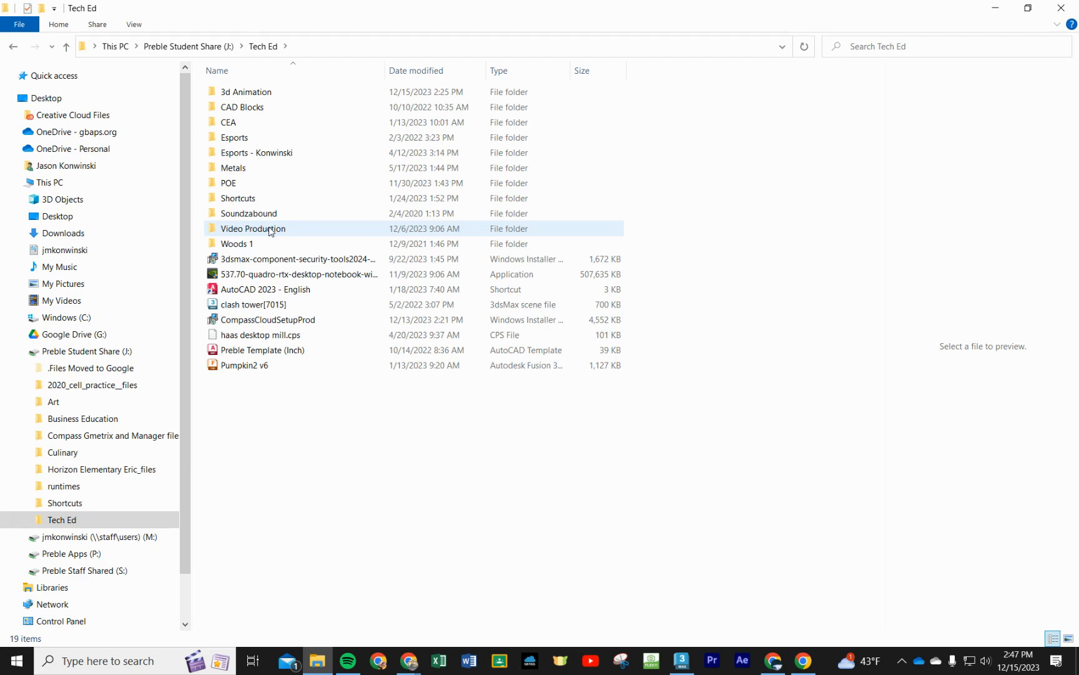
{"action": "left_click", "coordinate": [245, 92]}
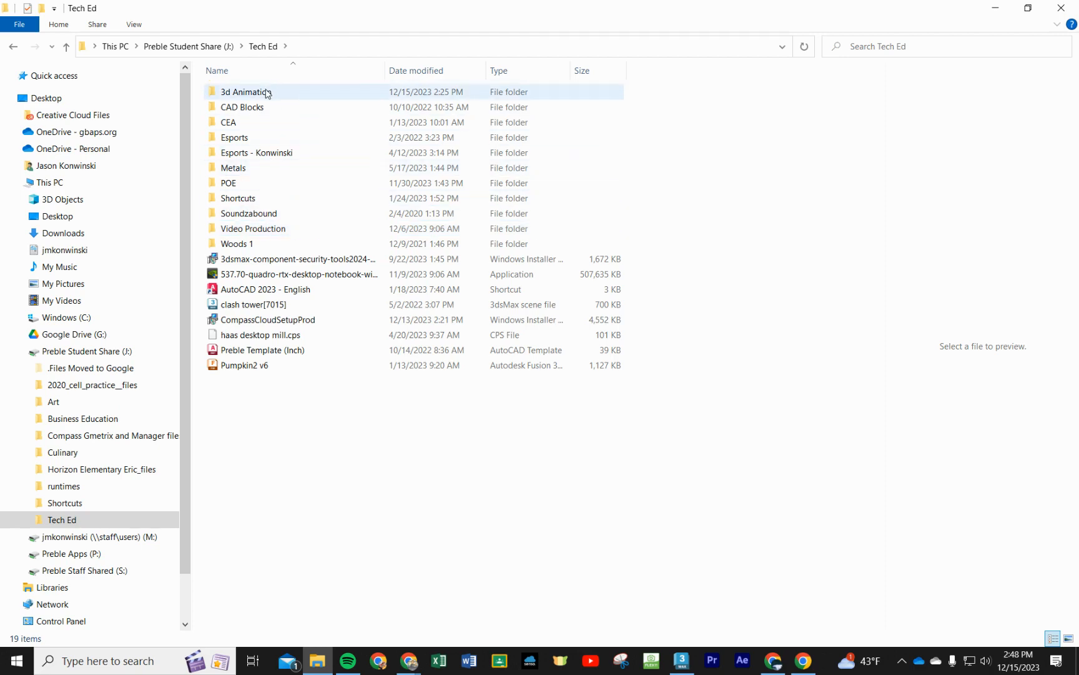
{"action": "double_click", "coordinate": [245, 92]}
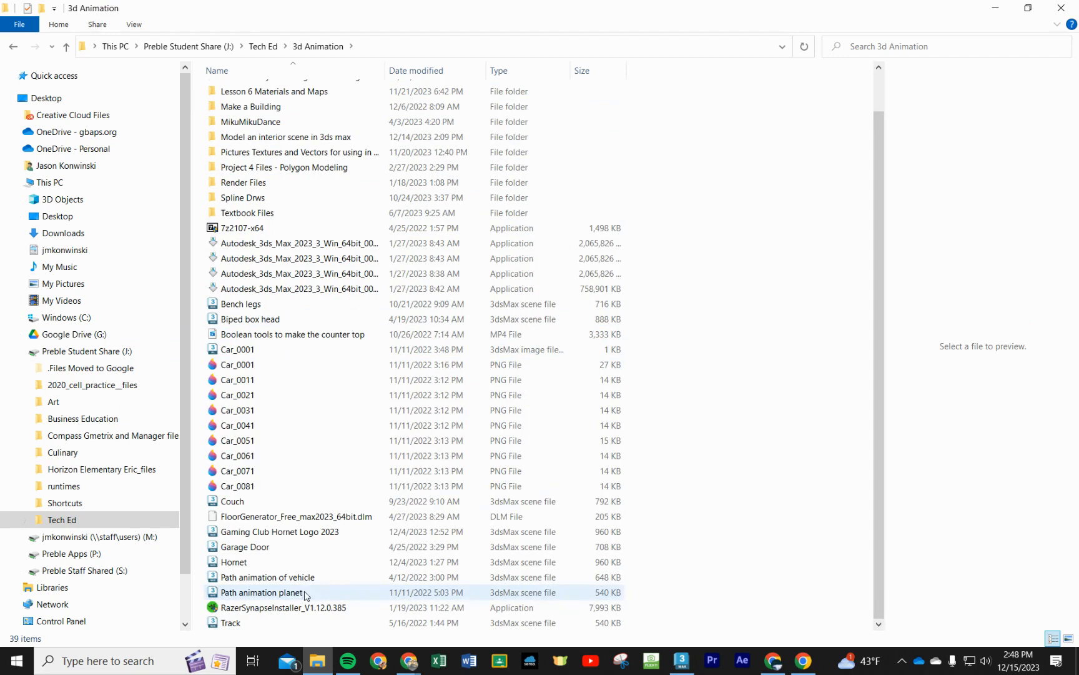
{"action": "left_click", "coordinate": [296, 516]}
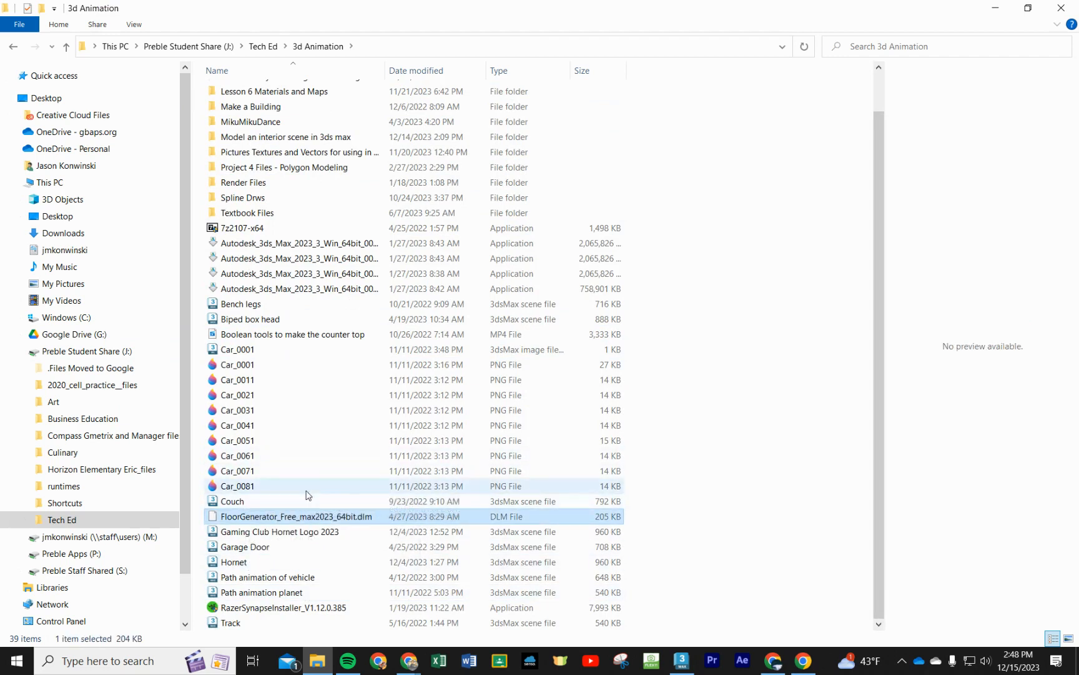
Step: Copy FloorGenerator_Free_max2023_64bit.dlm onto the desktop and switch back to 3ds Max
{"action": "right_click", "coordinate": [296, 517]}
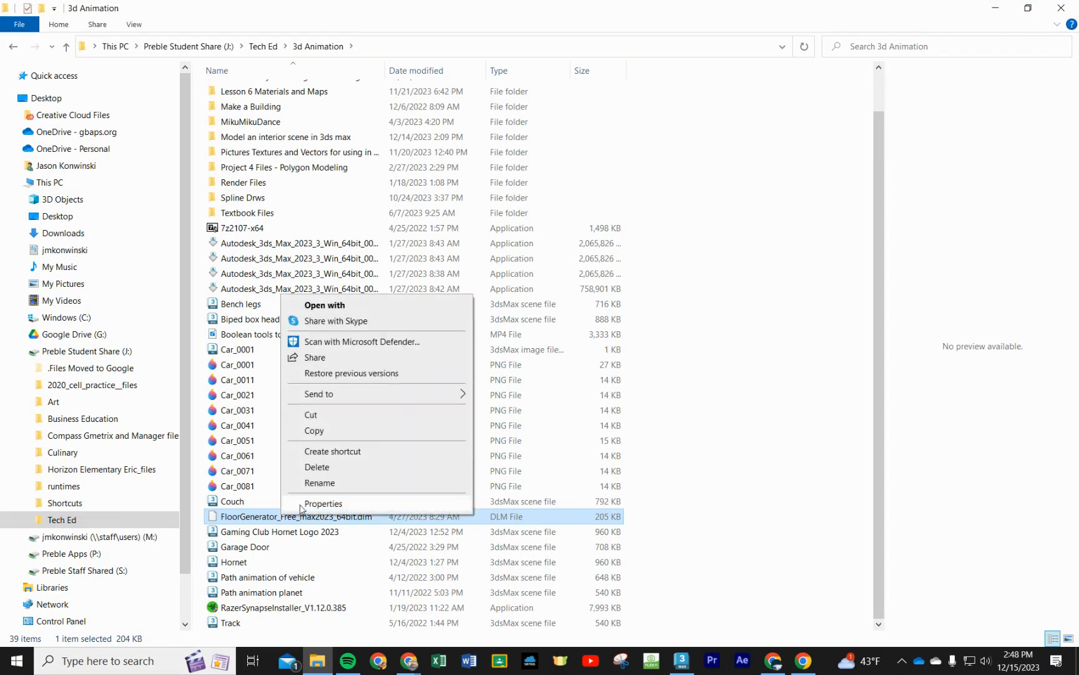
{"action": "mouse_move", "coordinate": [314, 430]}
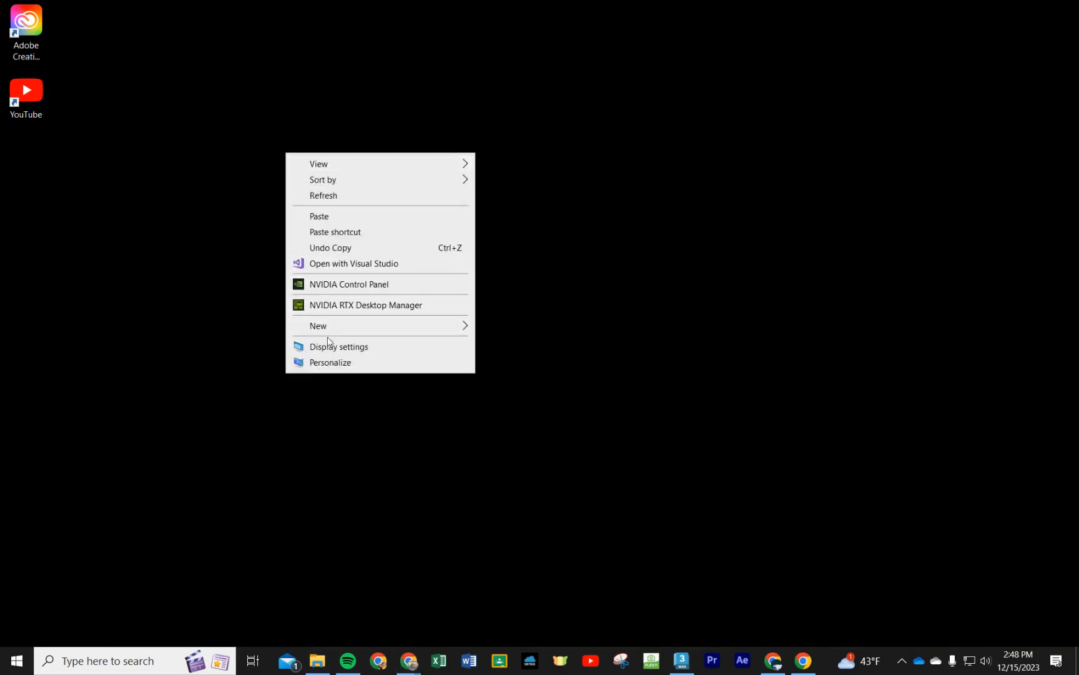
{"action": "left_click", "coordinate": [318, 216]}
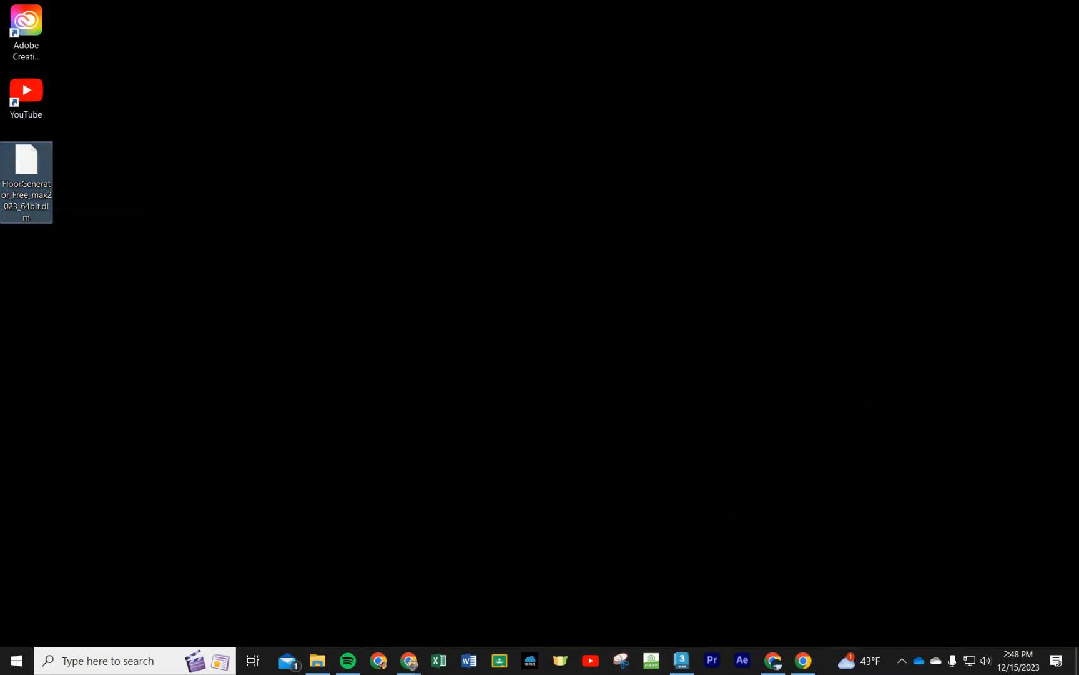
{"action": "left_click", "coordinate": [680, 661]}
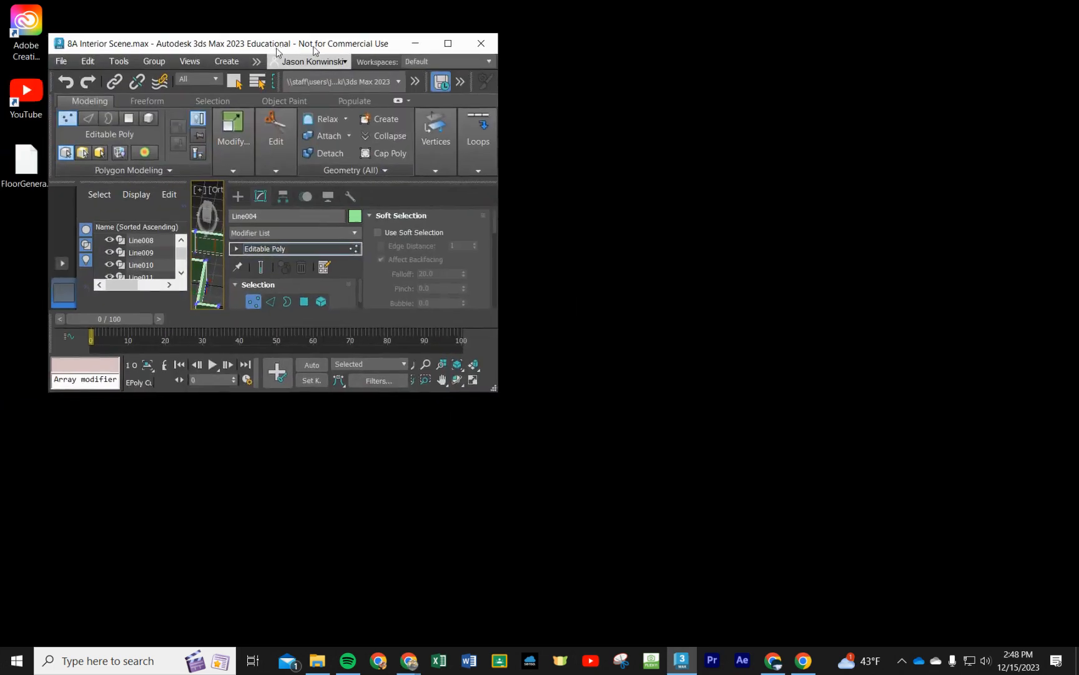
Step: Maximize the interior scene in 3ds Max and enter Vertex sub-object mode, then bring up the desktop shortcut's actions
{"action": "left_click", "coordinate": [447, 44]}
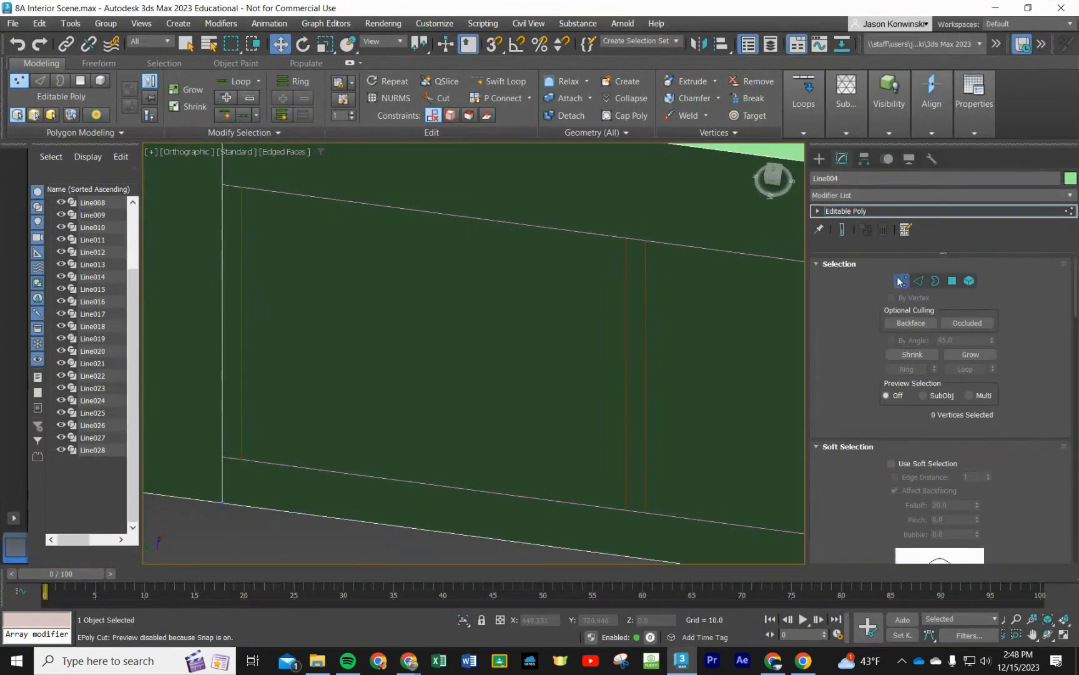
{"action": "left_click", "coordinate": [936, 195]}
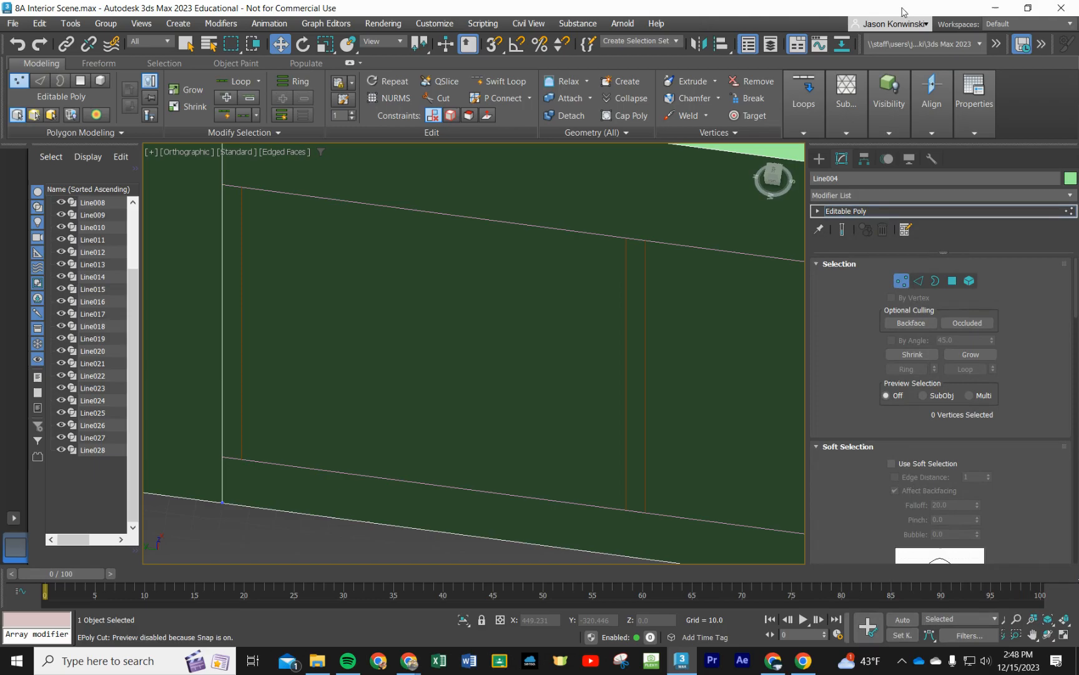
{"action": "right_click", "coordinate": [26, 163]}
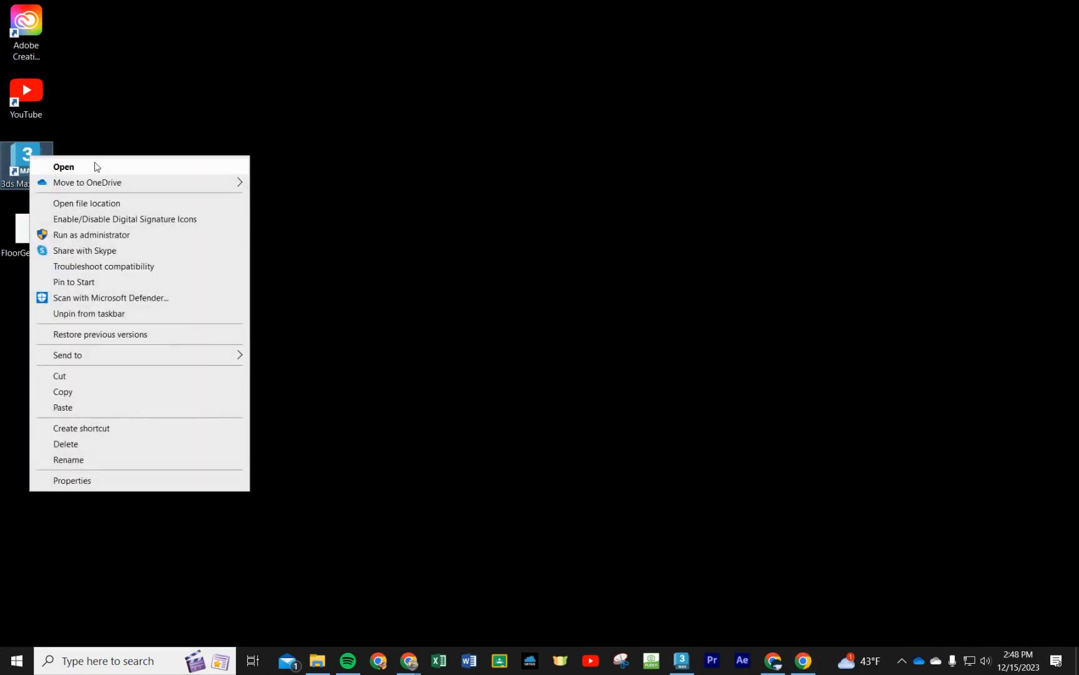
{"action": "mouse_move", "coordinate": [92, 206]}
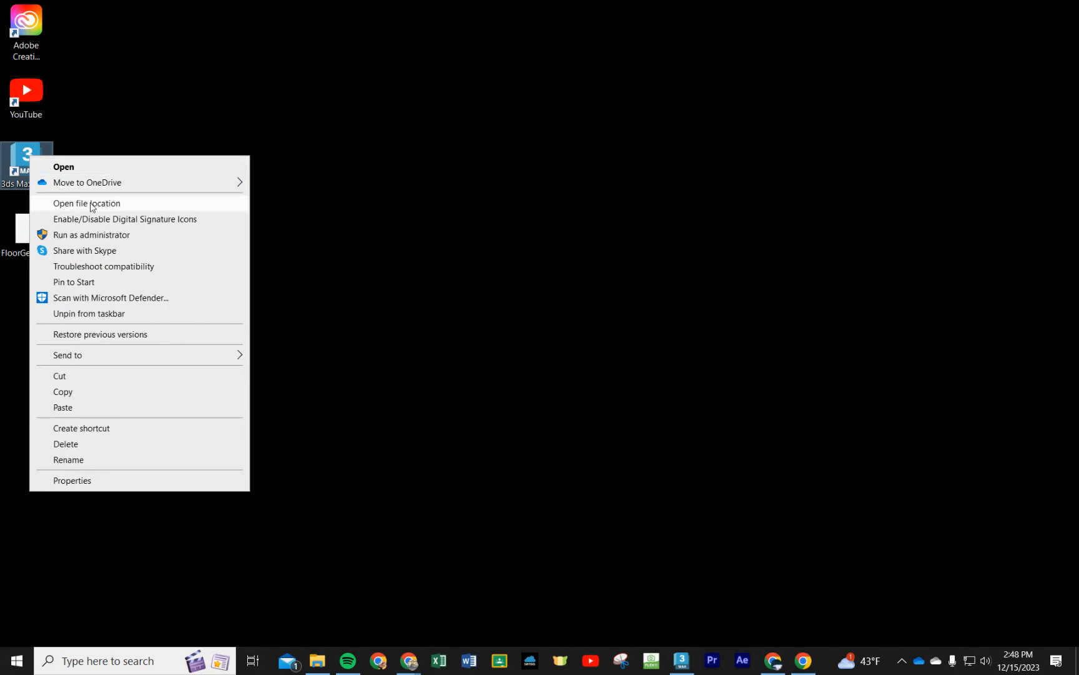
{"action": "mouse_move", "coordinate": [105, 220]}
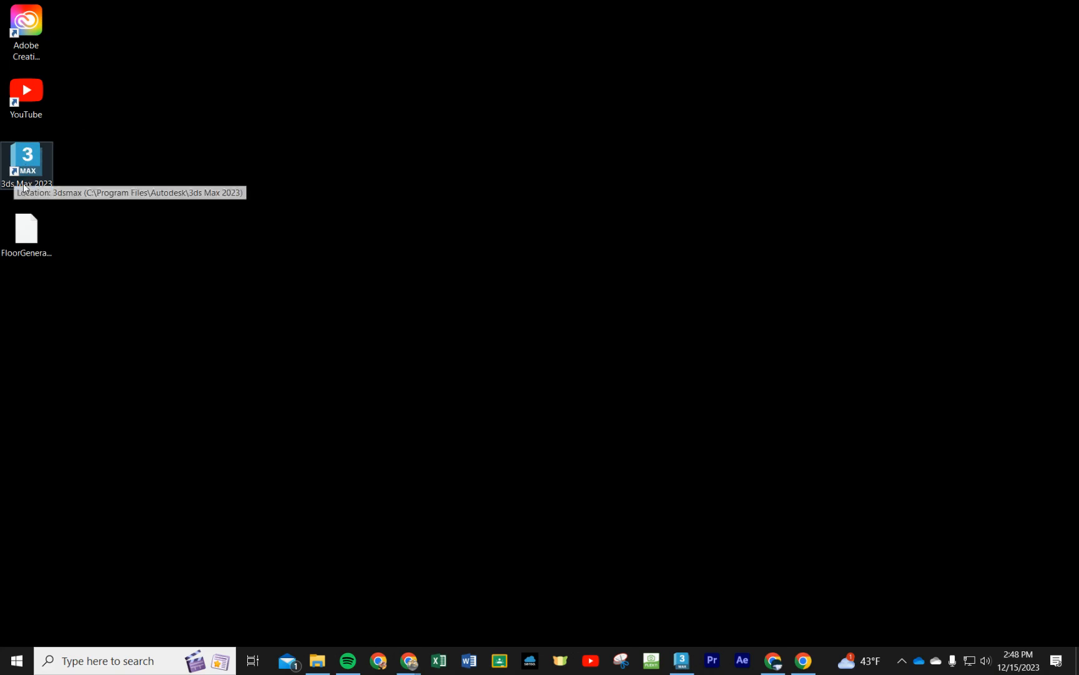
Step: Open the 3ds Max 2023 shortcut's file location in File Explorer
{"action": "right_click", "coordinate": [26, 164]}
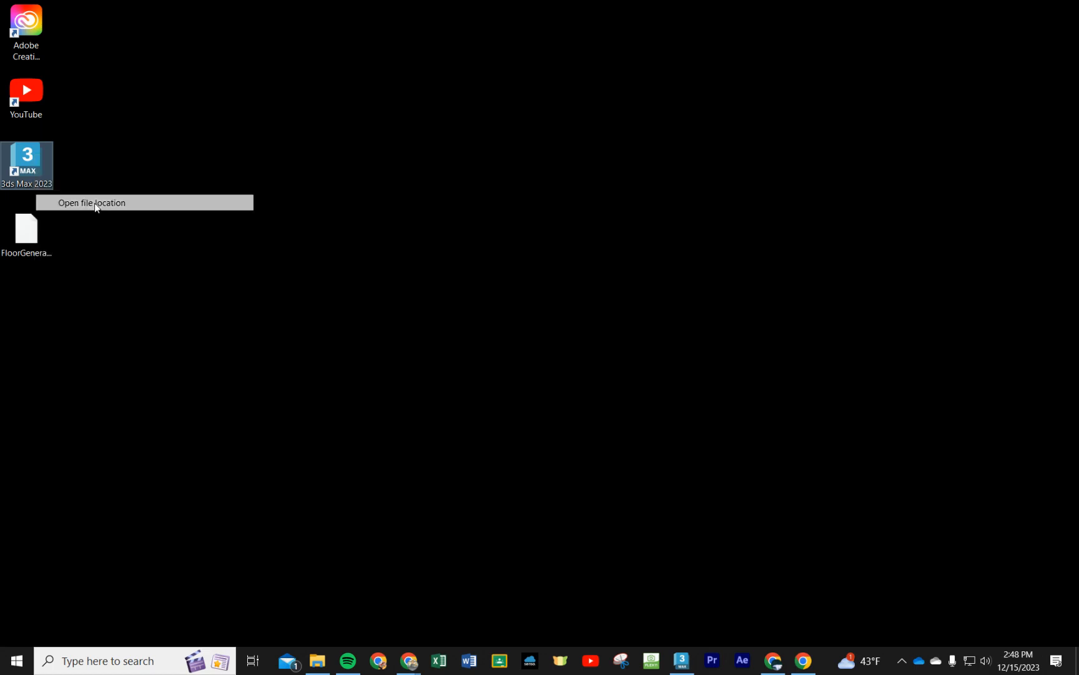
{"action": "left_click", "coordinate": [92, 202]}
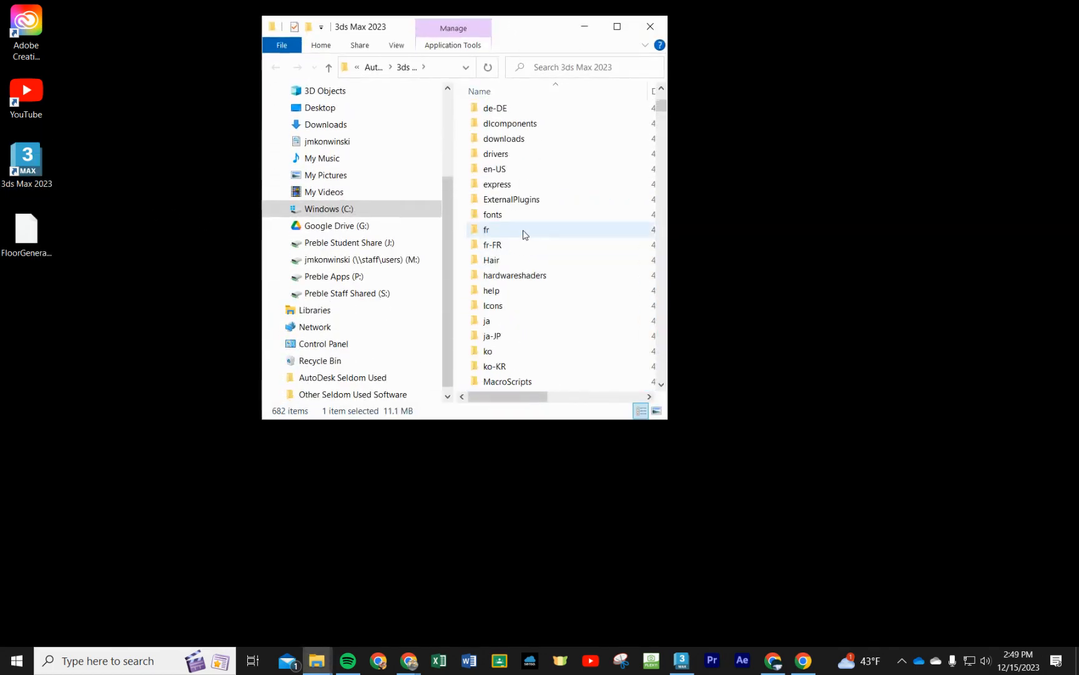
Step: Maximize the 3ds Max 2023 install folder and open its Plugins subfolder
{"action": "left_click", "coordinate": [616, 26]}
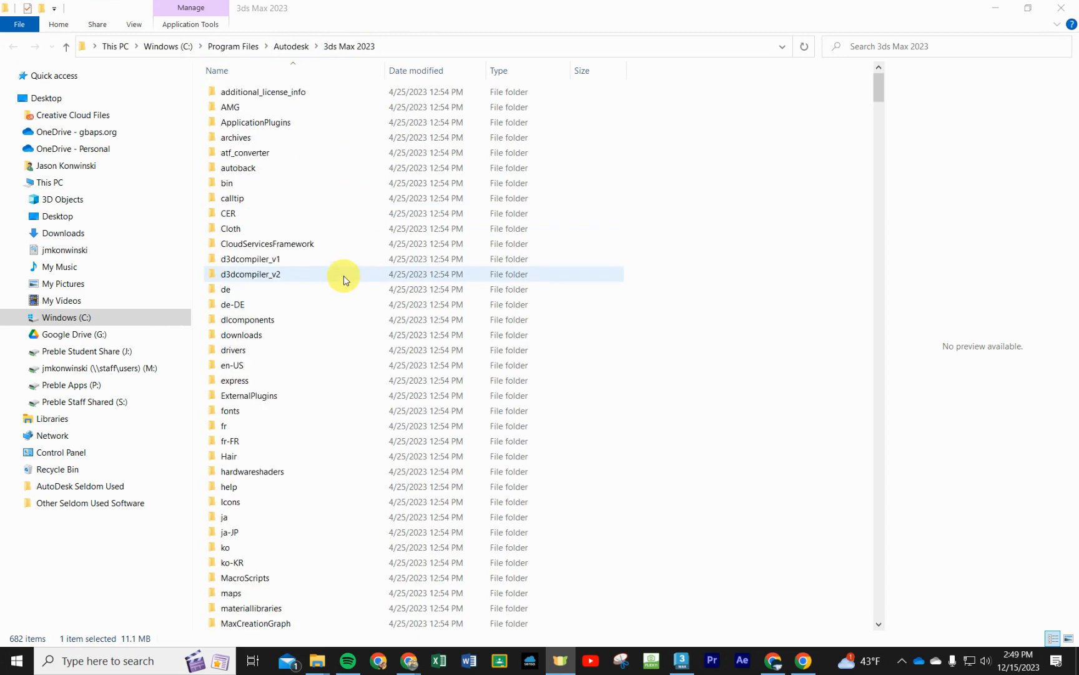
{"action": "scroll", "scroll_direction": "down", "scroll_amount": 3}
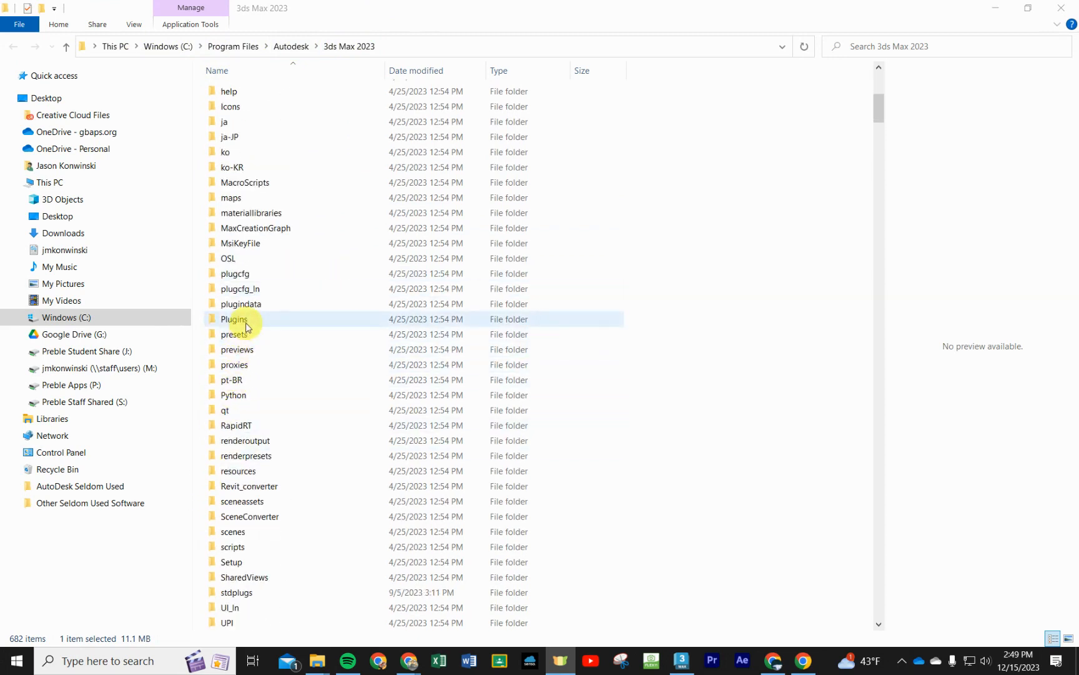
{"action": "double_click", "coordinate": [236, 318]}
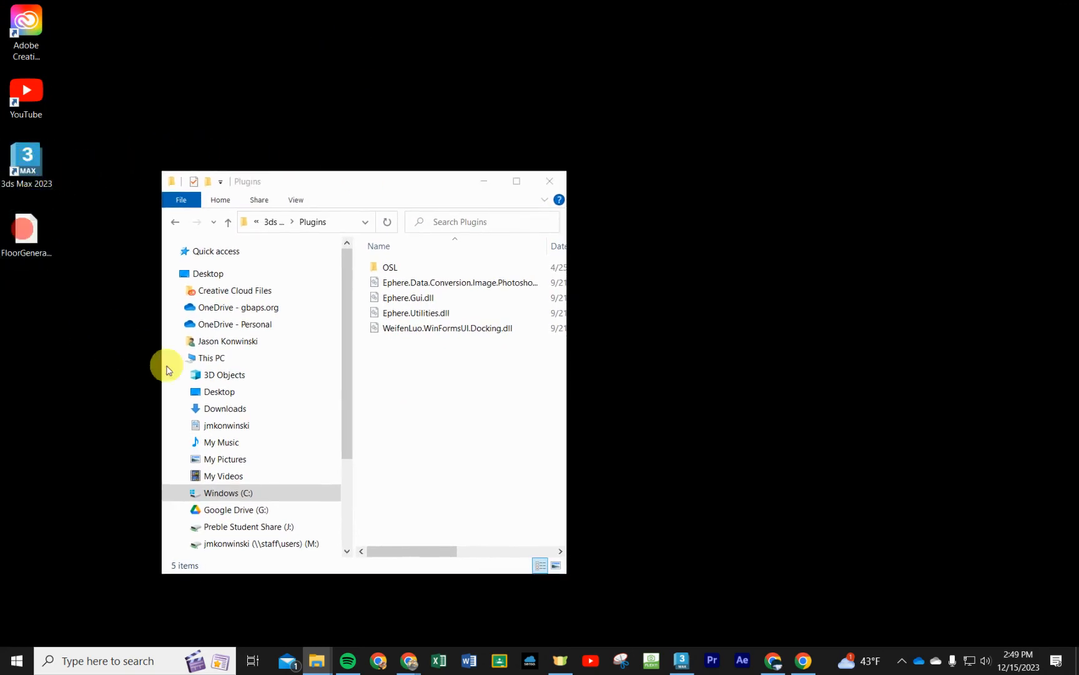
Step: Move FloorGenerator_Free_max2023_64bit.dlm into the Plugins folder, granting administrator permission
{"action": "left_click_drag", "start_coordinate": [26, 227], "coordinate": [443, 371]}
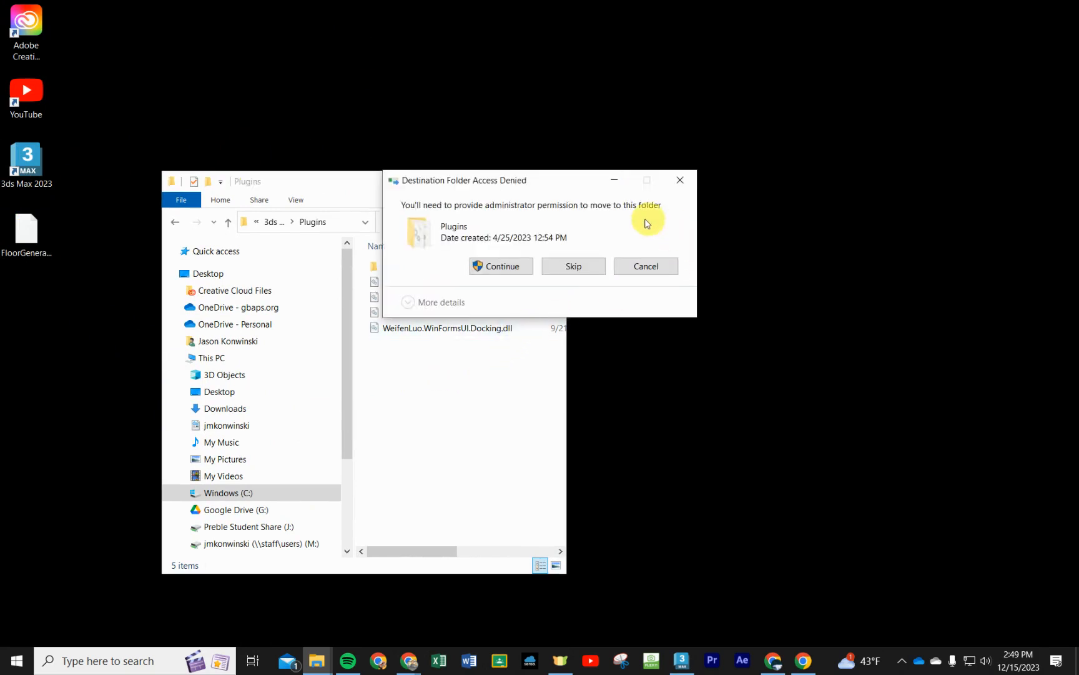
{"action": "left_click", "coordinate": [501, 266]}
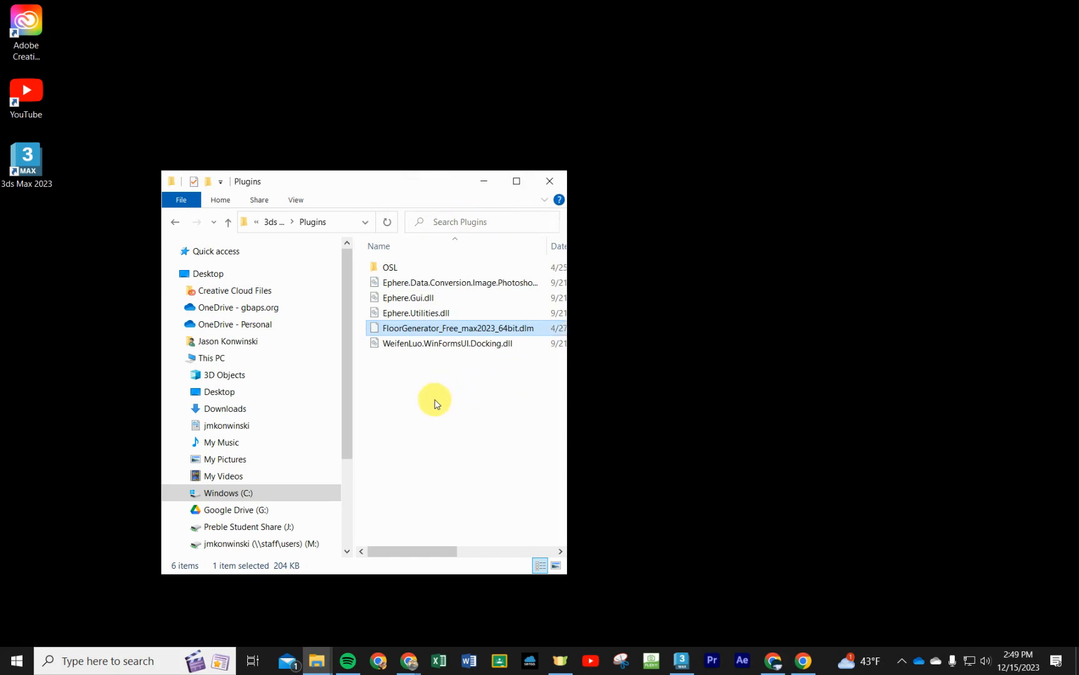
{"action": "mouse_move", "coordinate": [434, 373]}
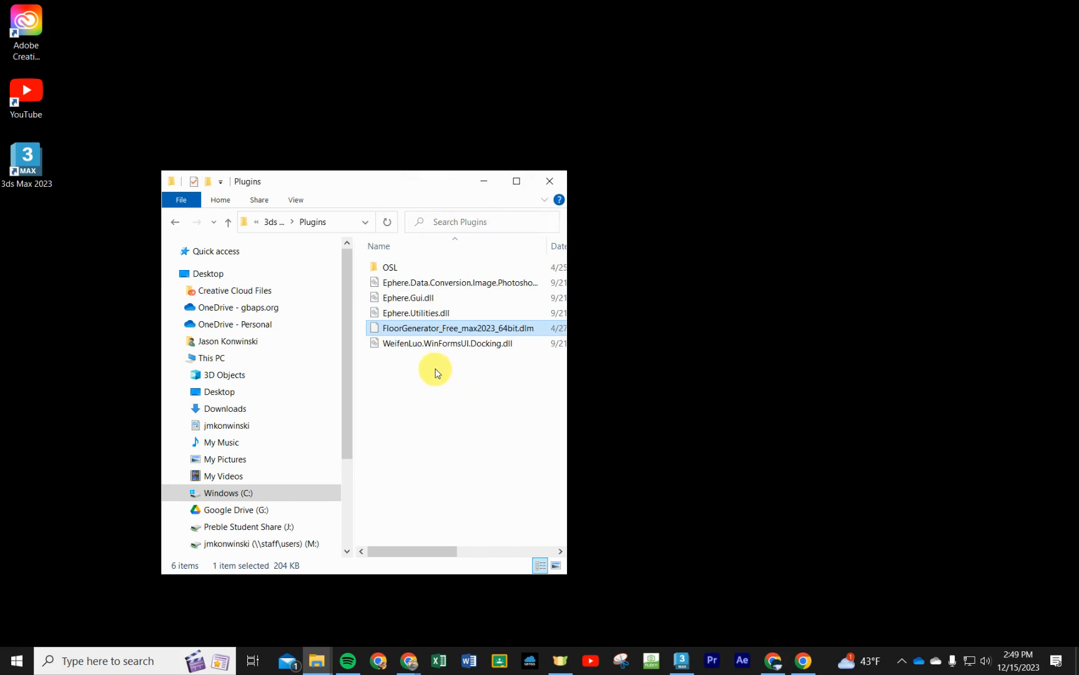
{"action": "mouse_move", "coordinate": [474, 544]}
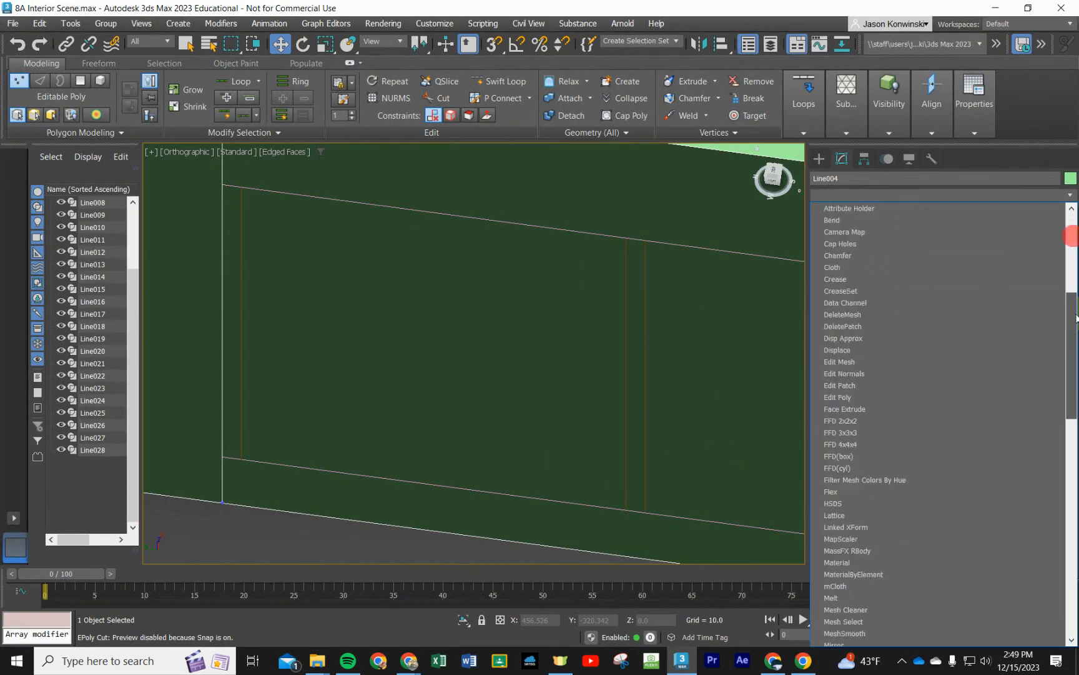
Step: Save the 8A Interior Scene file, then choose Open from the File menu
{"action": "scroll", "scroll_direction": "down", "scroll_amount": 3}
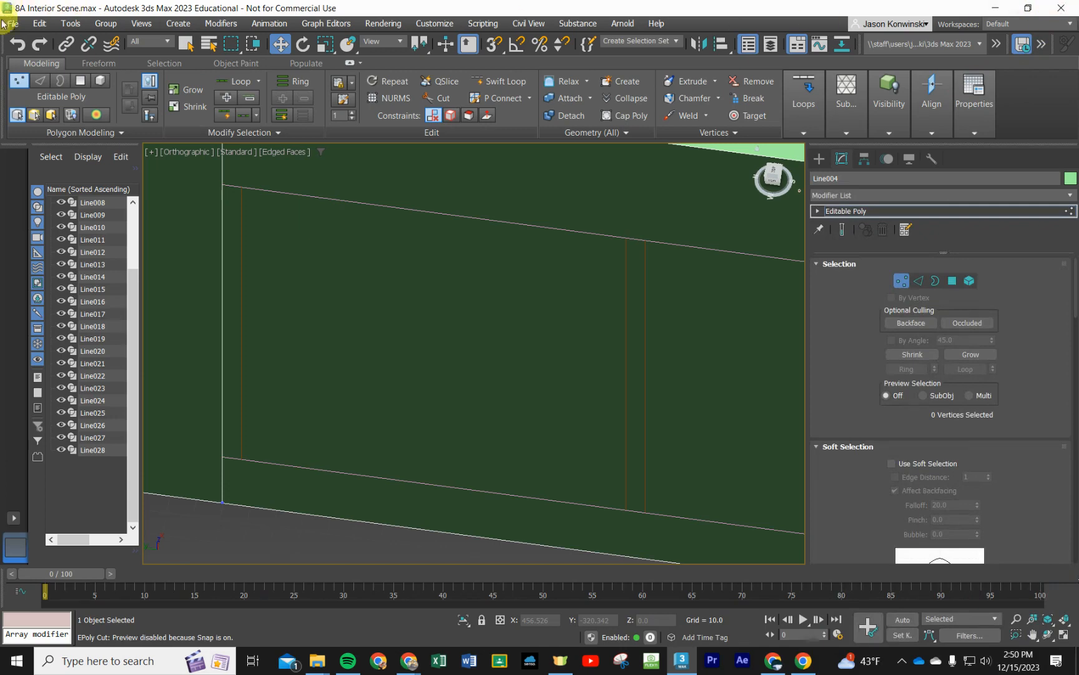
{"action": "left_click", "coordinate": [12, 22]}
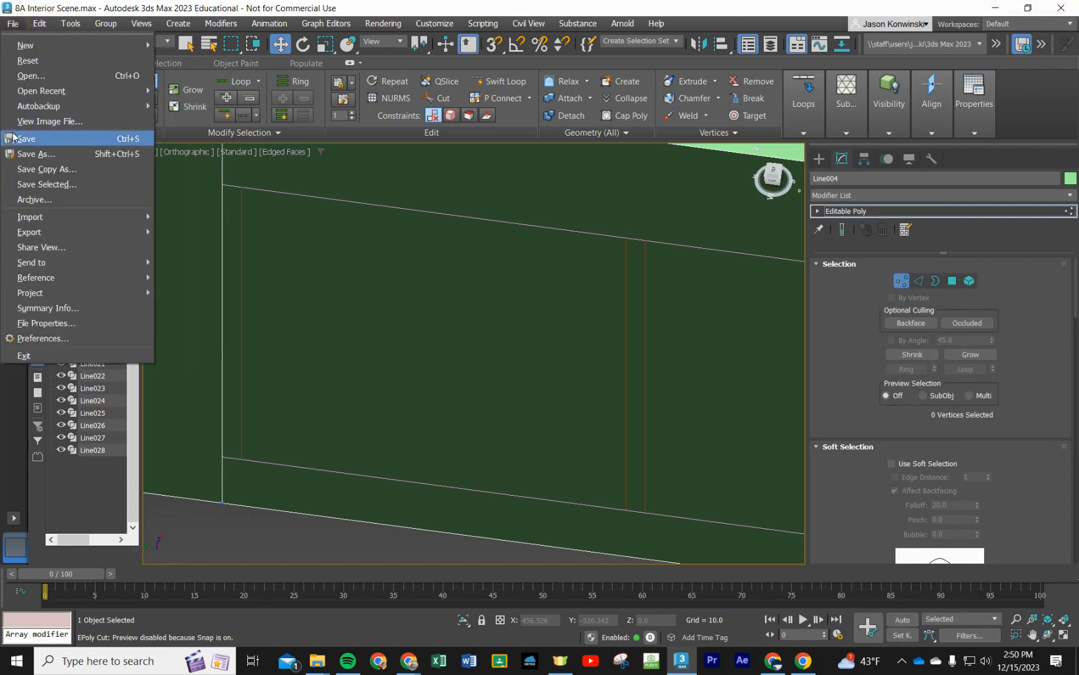
{"action": "left_click", "coordinate": [25, 139]}
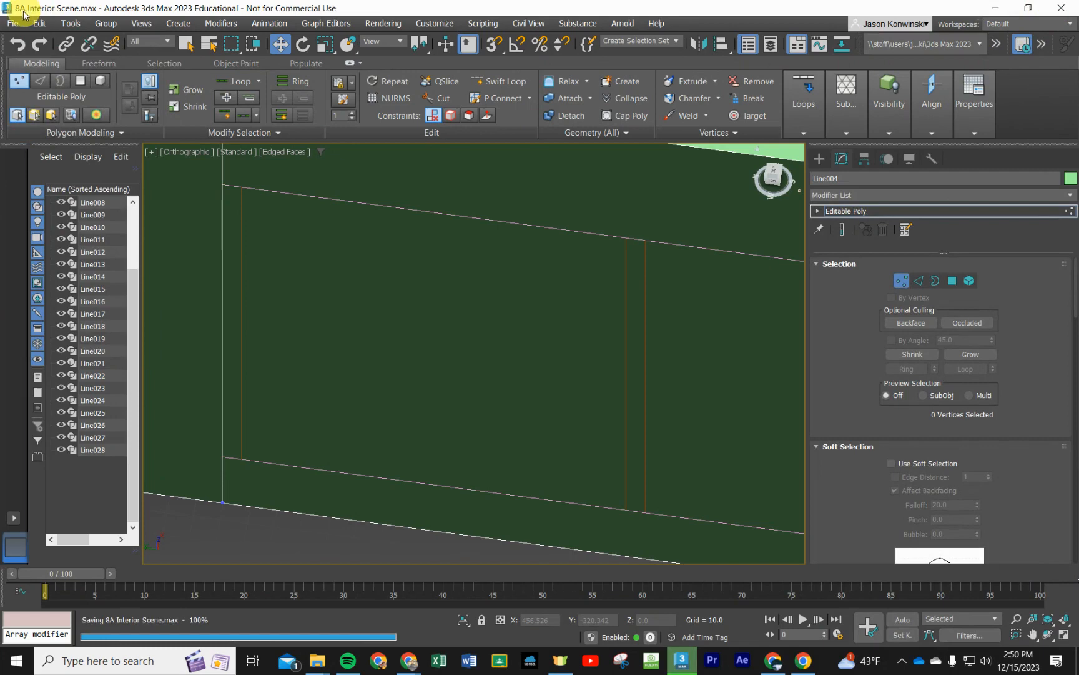
{"action": "left_click", "coordinate": [12, 22]}
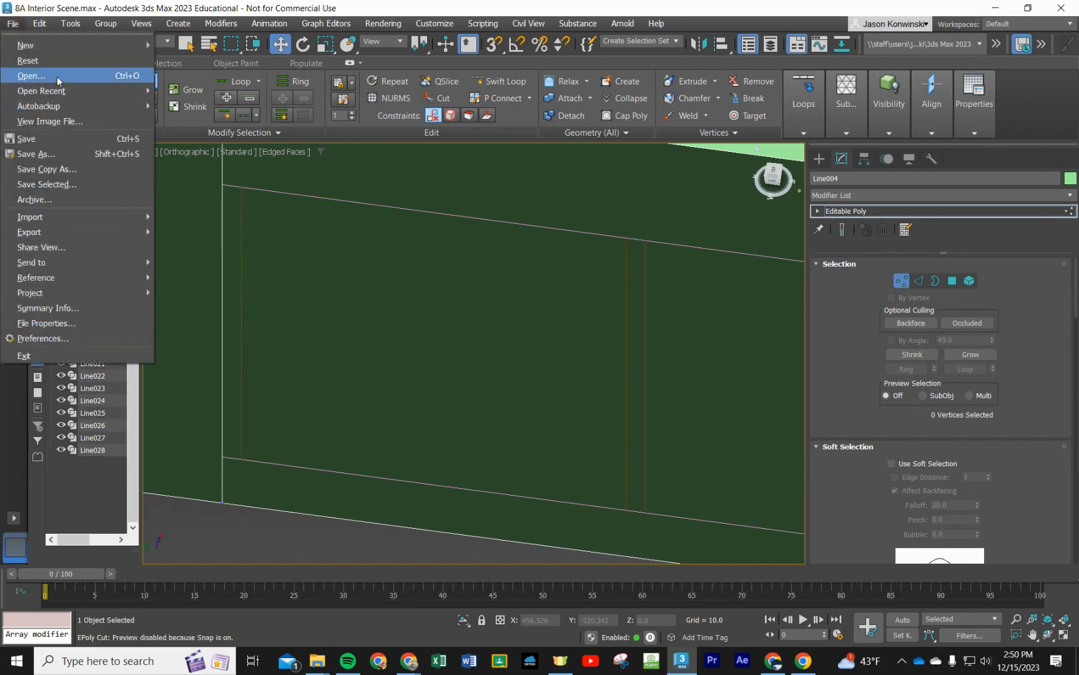
{"action": "left_click", "coordinate": [30, 75]}
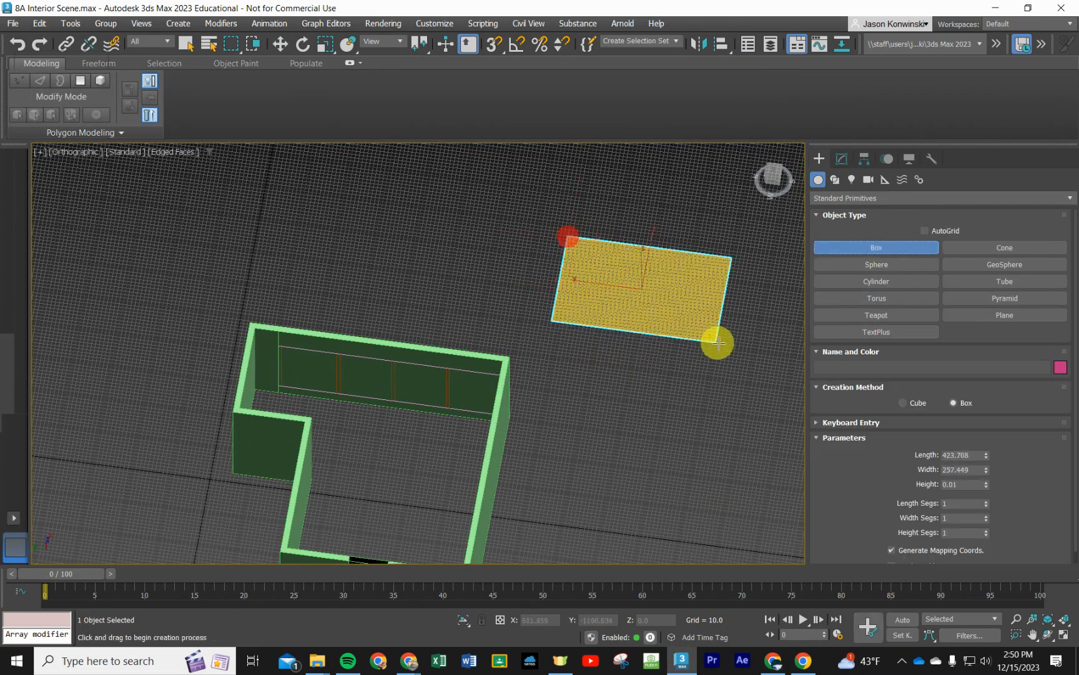
Step: Draw flat floor box Box001 (about 529 × 343 × 9.95) and browse the Modifier List
{"action": "left_click_drag", "start_coordinate": [716, 343], "coordinate": [764, 447]}
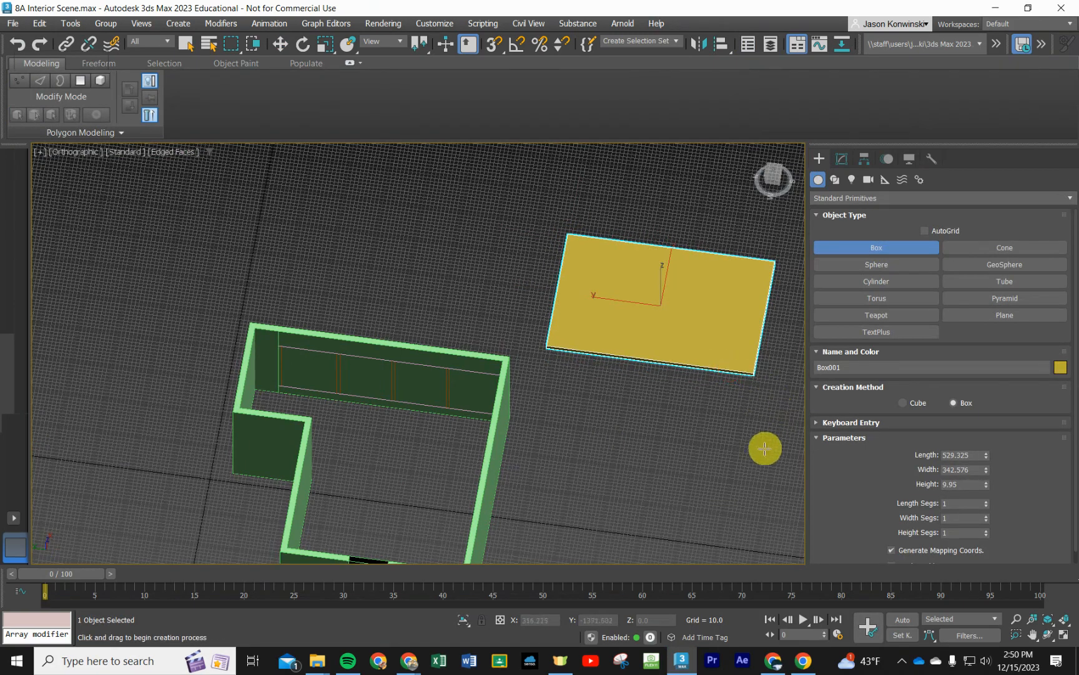
{"action": "mouse_move", "coordinate": [657, 304]}
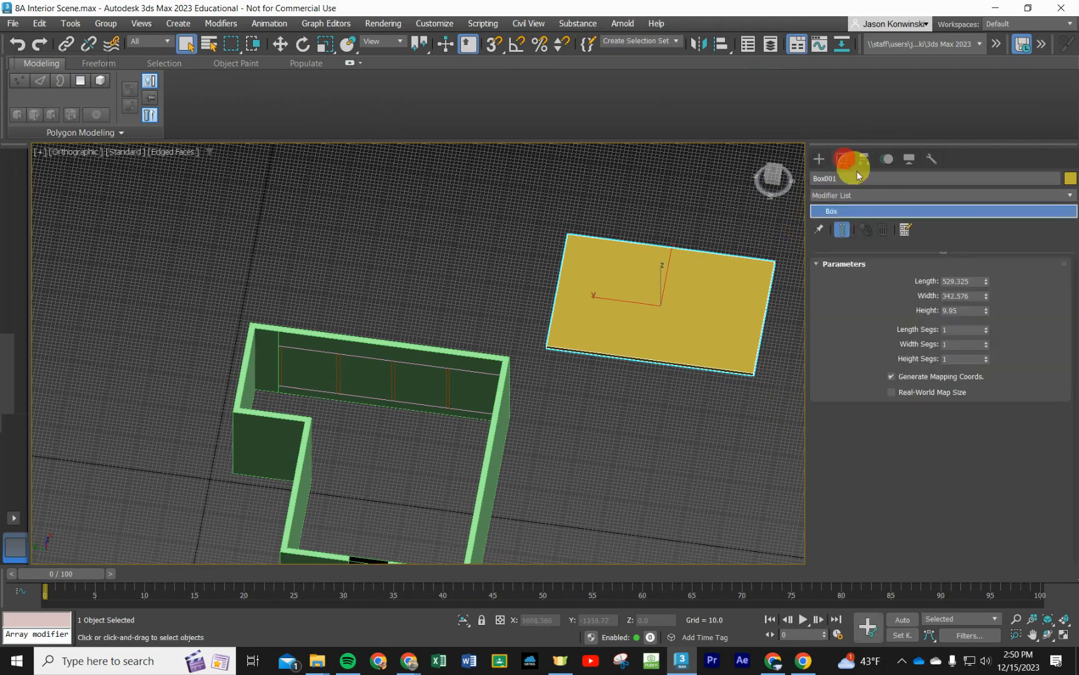
{"action": "left_click", "coordinate": [941, 195]}
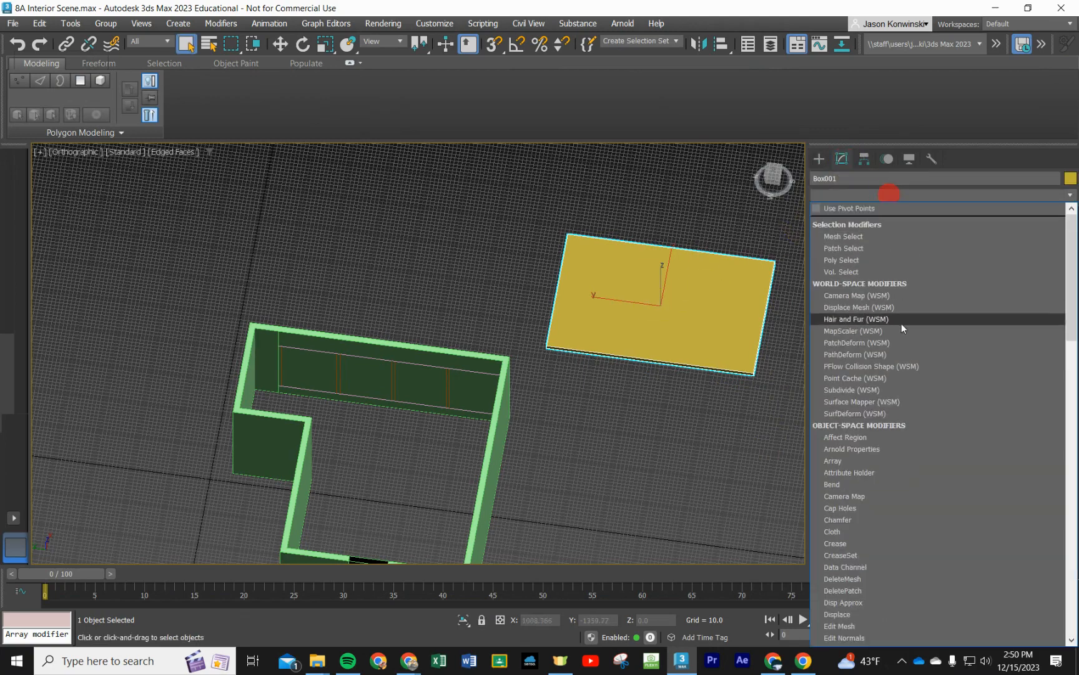
{"action": "scroll", "scroll_direction": "down", "scroll_amount": 3}
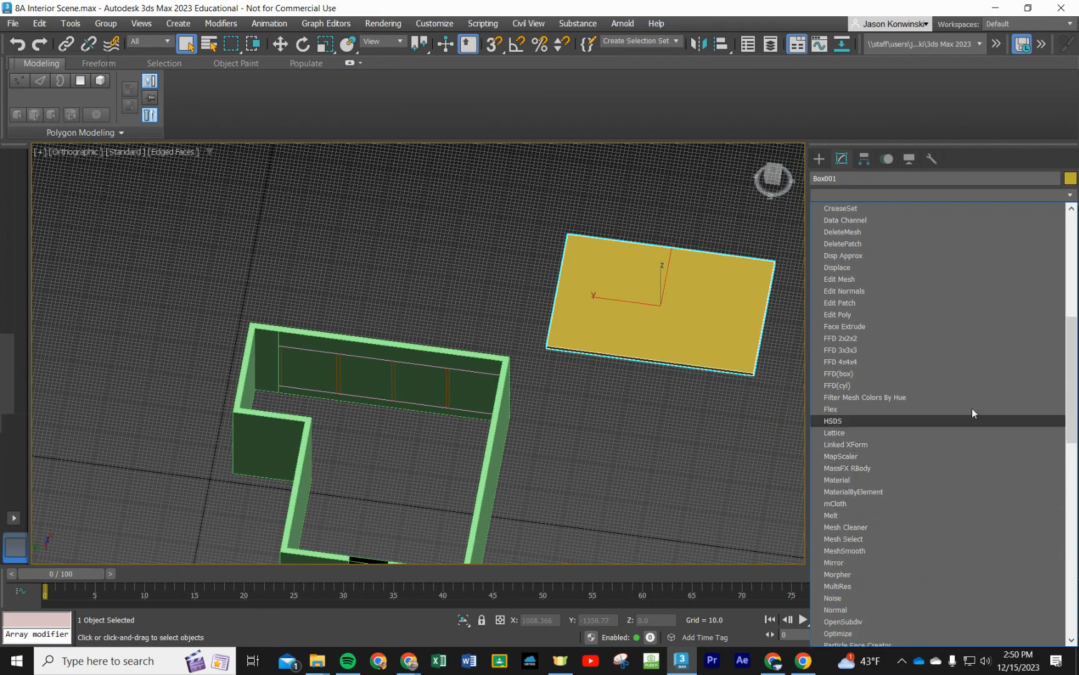
{"action": "scroll", "scroll_direction": "down", "scroll_amount": 3}
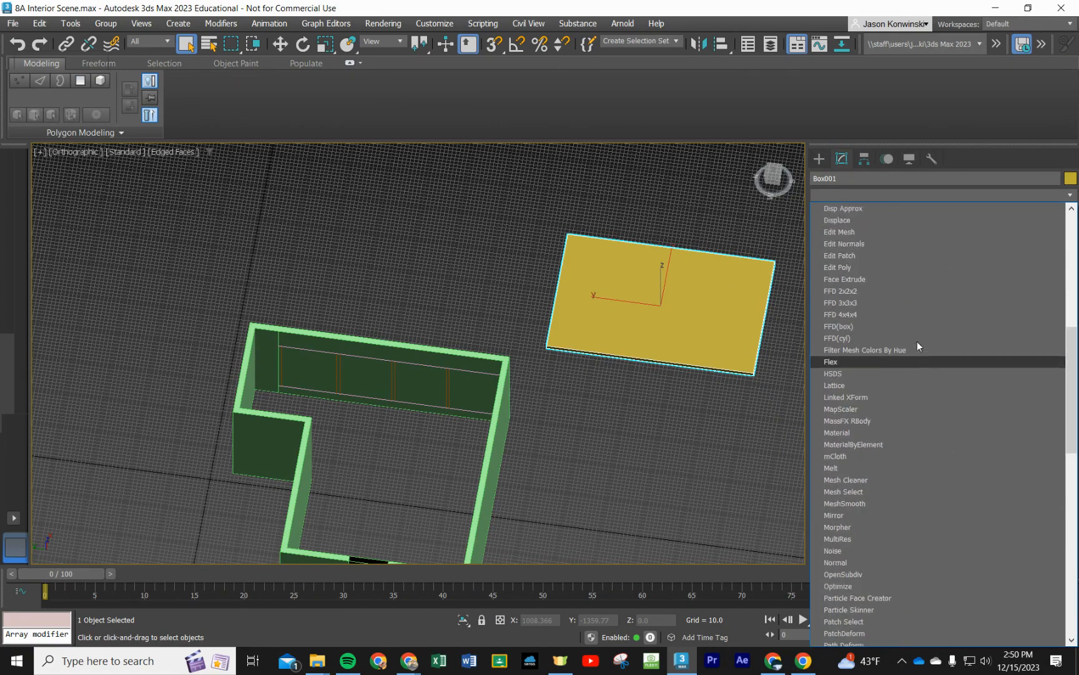
{"action": "left_click", "coordinate": [875, 195]}
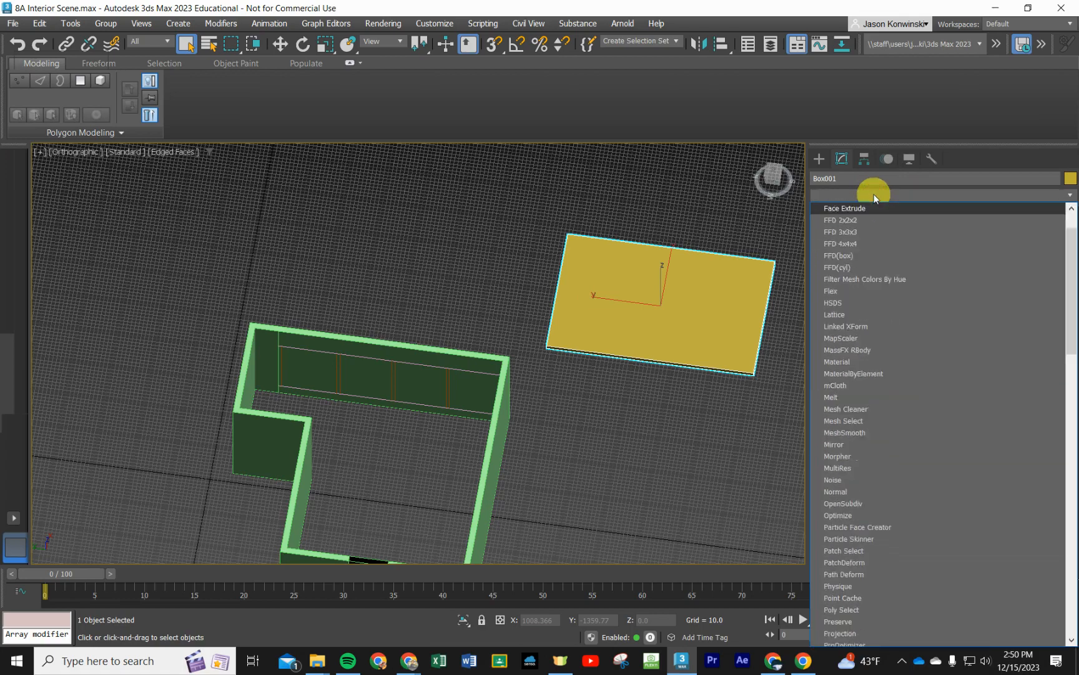
{"action": "left_click", "coordinate": [874, 195]}
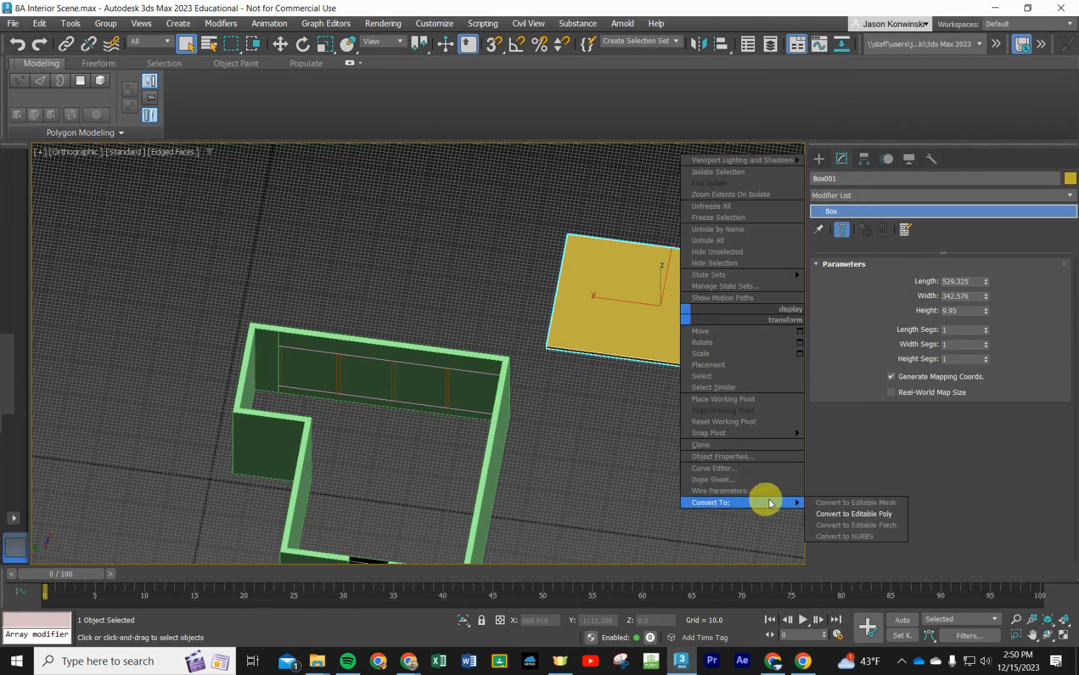
Step: Convert the Box001 floor into an Editable Poly
{"action": "left_click", "coordinate": [853, 514]}
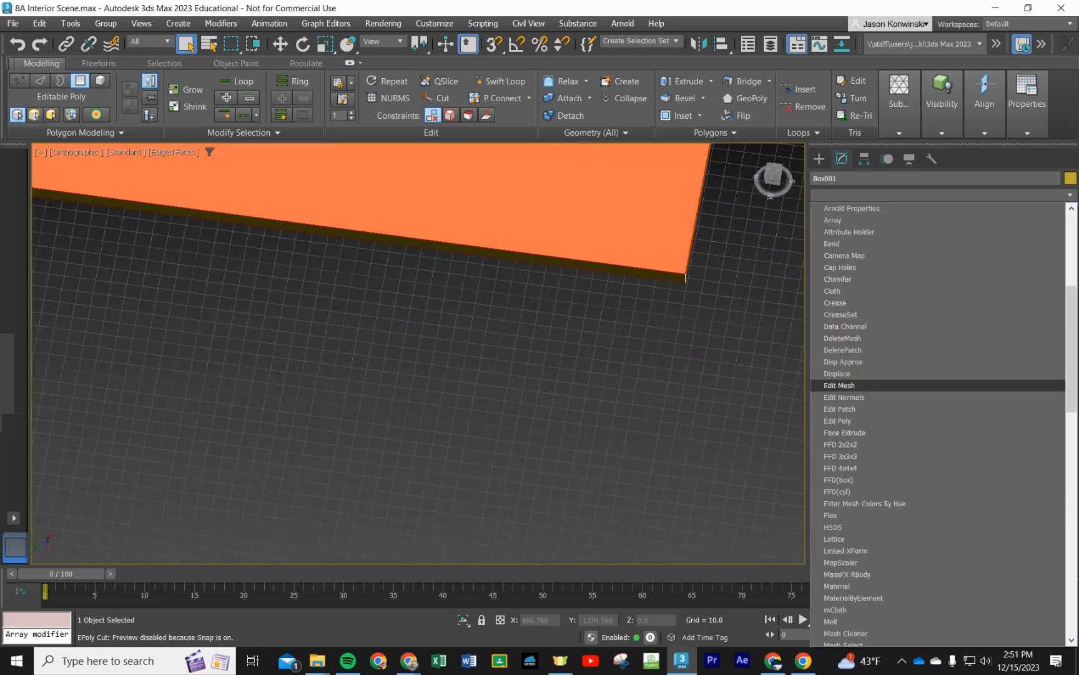
{"action": "left_click", "coordinate": [837, 385]}
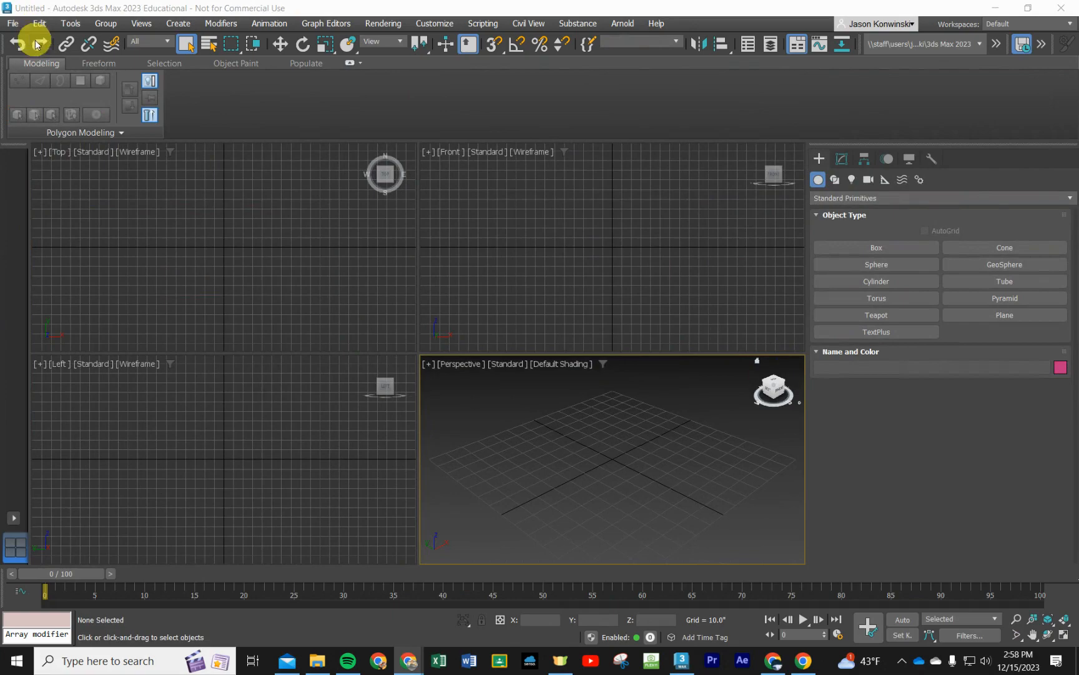
Step: Reopen '8a Interior Scene.max' from the recent files list after restarting 3ds Max
{"action": "left_click", "coordinate": [178, 22]}
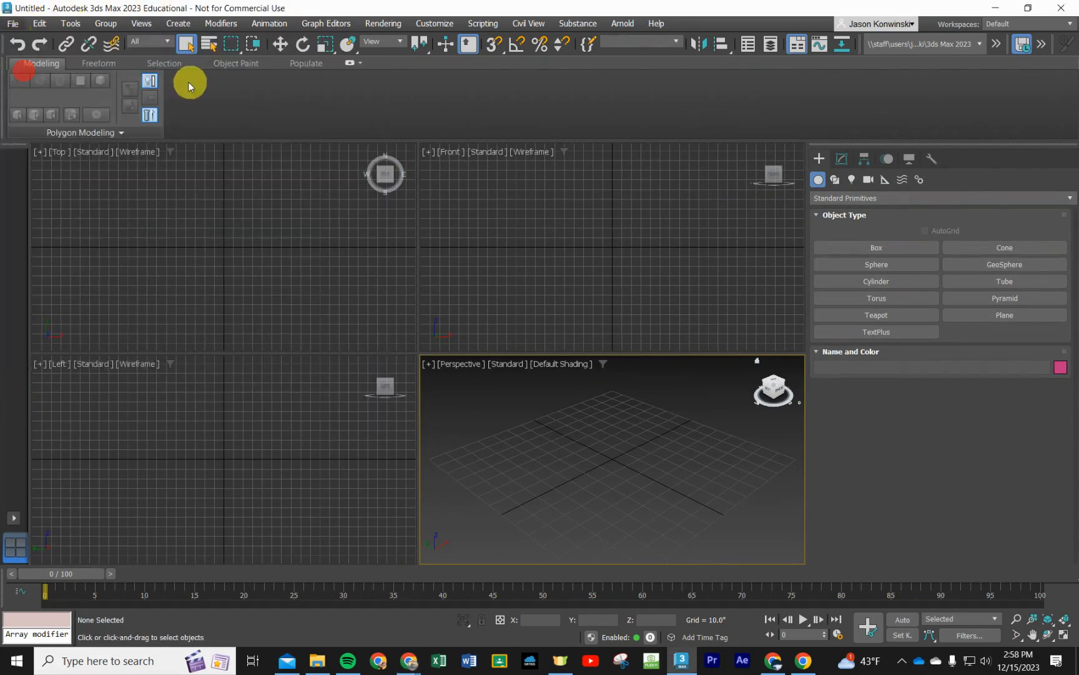
{"action": "double_click", "coordinate": [129, 110]}
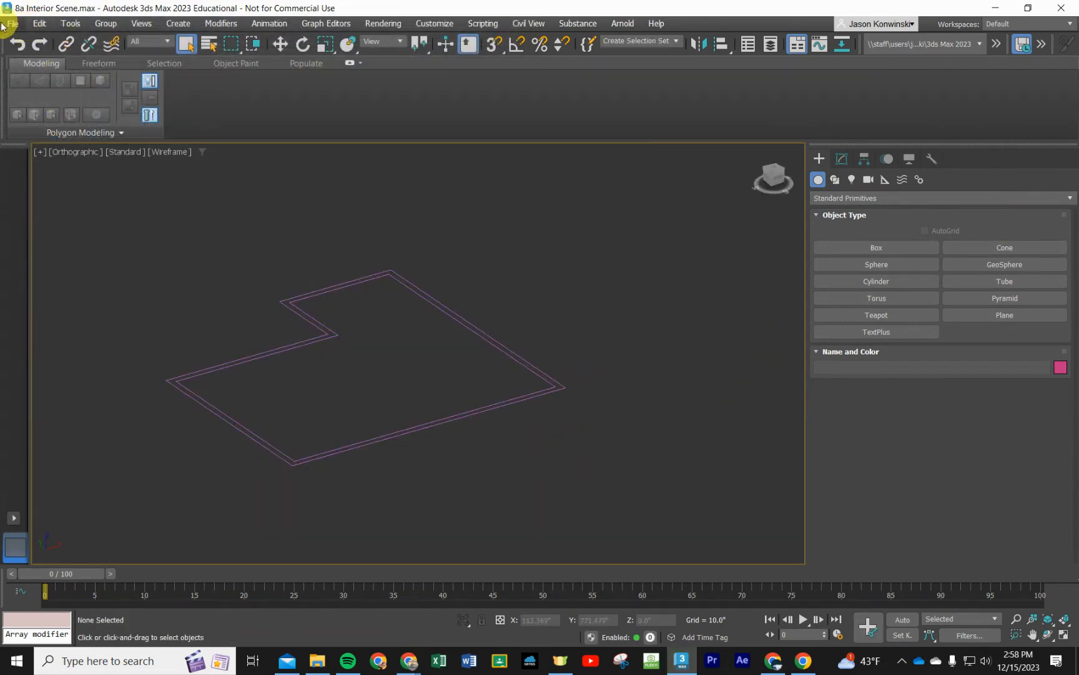
{"action": "left_click", "coordinate": [12, 22]}
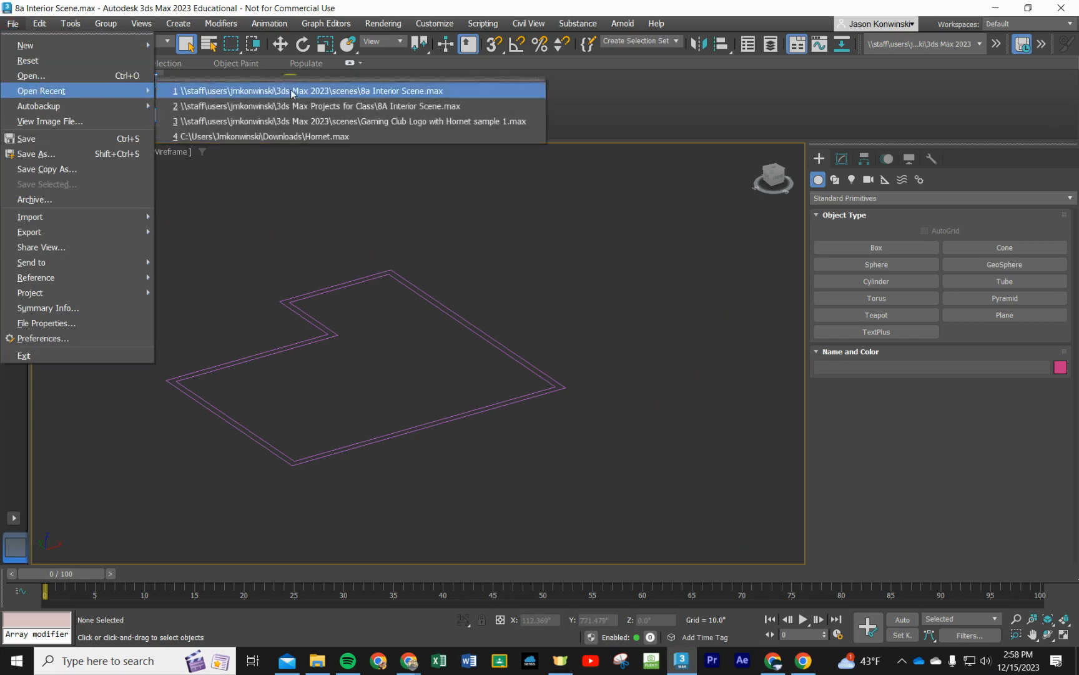
{"action": "left_click", "coordinate": [309, 90]}
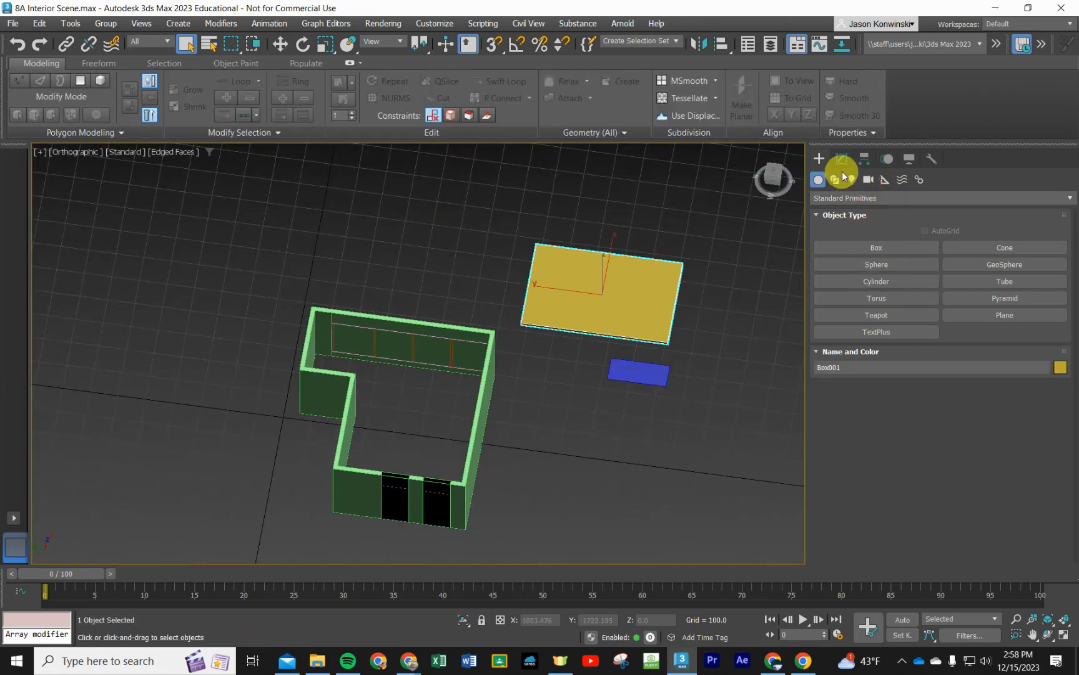
Step: Add FloorGenerator to the floor box Box001 and dismiss the unknown system exception error
{"action": "left_click", "coordinate": [841, 159]}
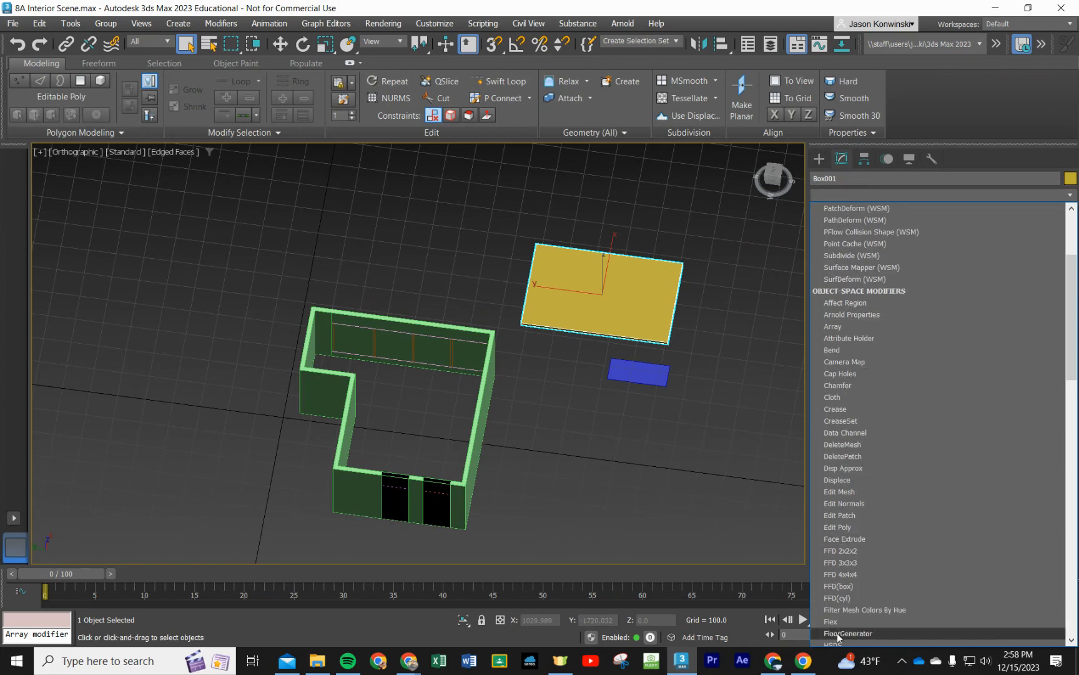
{"action": "left_click", "coordinate": [849, 632]}
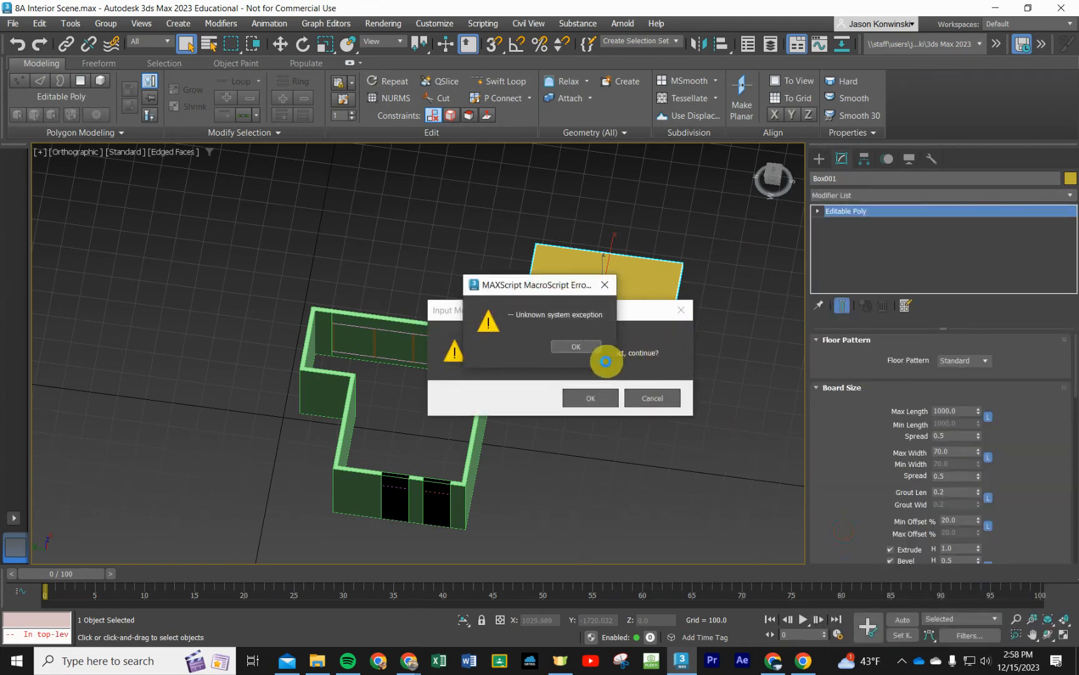
{"action": "mouse_move", "coordinate": [602, 289]}
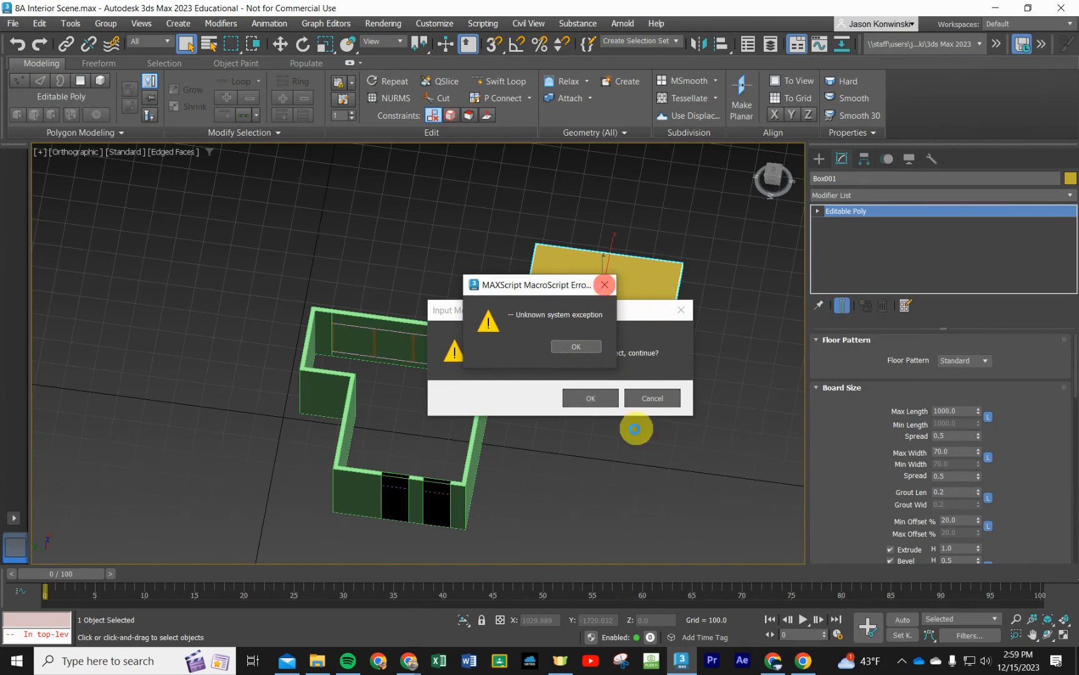
{"action": "left_click", "coordinate": [589, 398]}
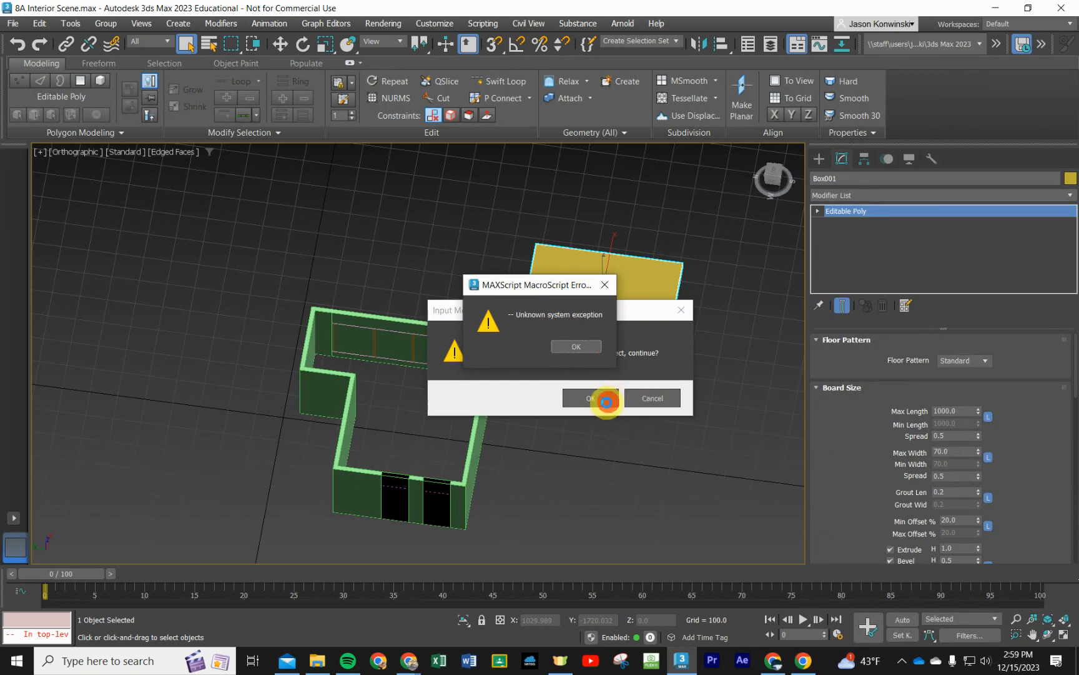